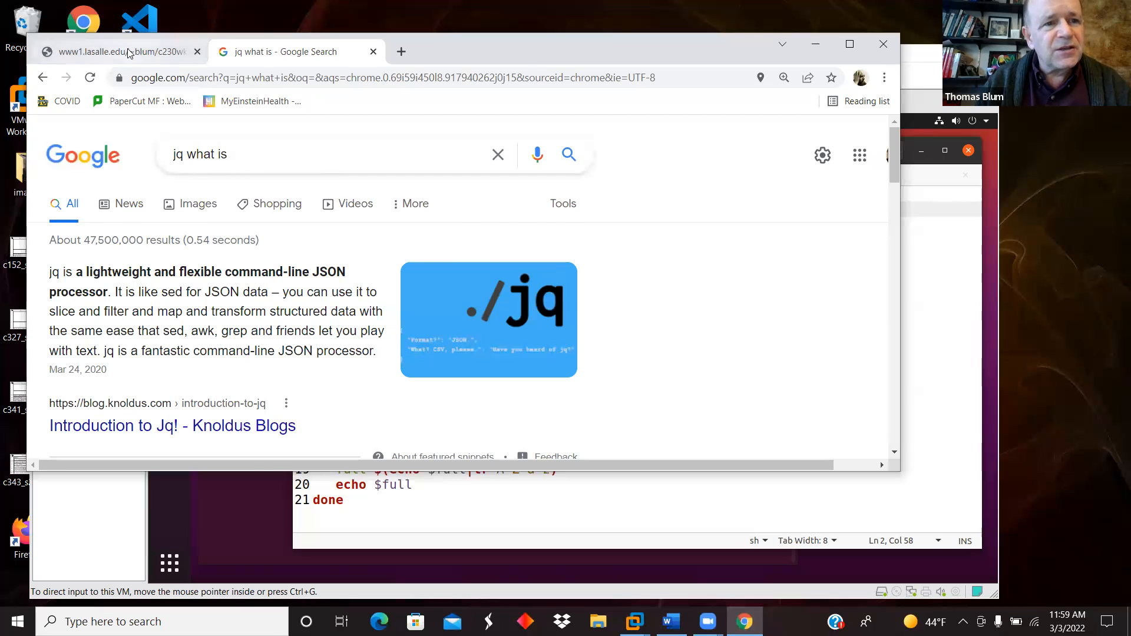
# Step: Review the painters array and first painter record in PaintingData.json, then return to art.sh
pyautogui.click(119, 51)
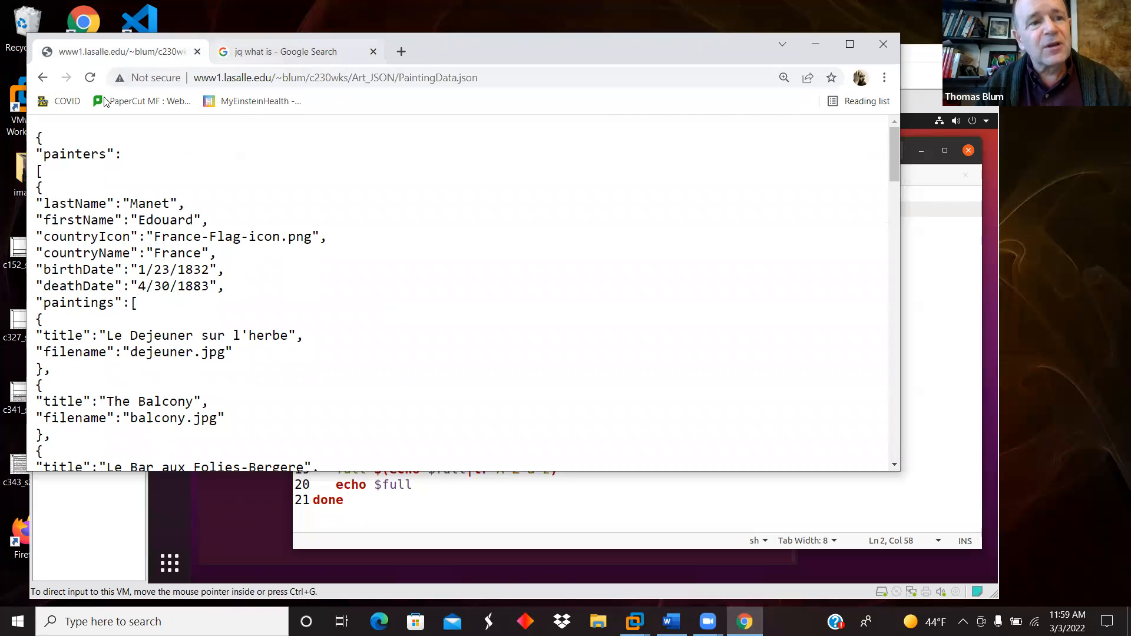
pyautogui.click(336, 77)
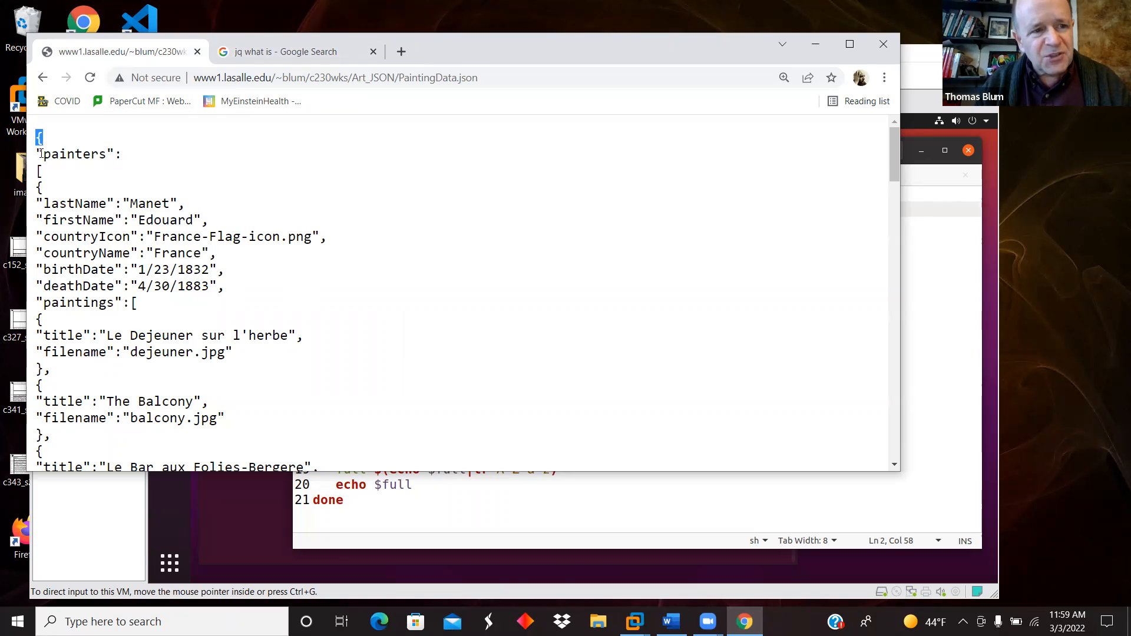
pyautogui.doubleClick(78, 154)
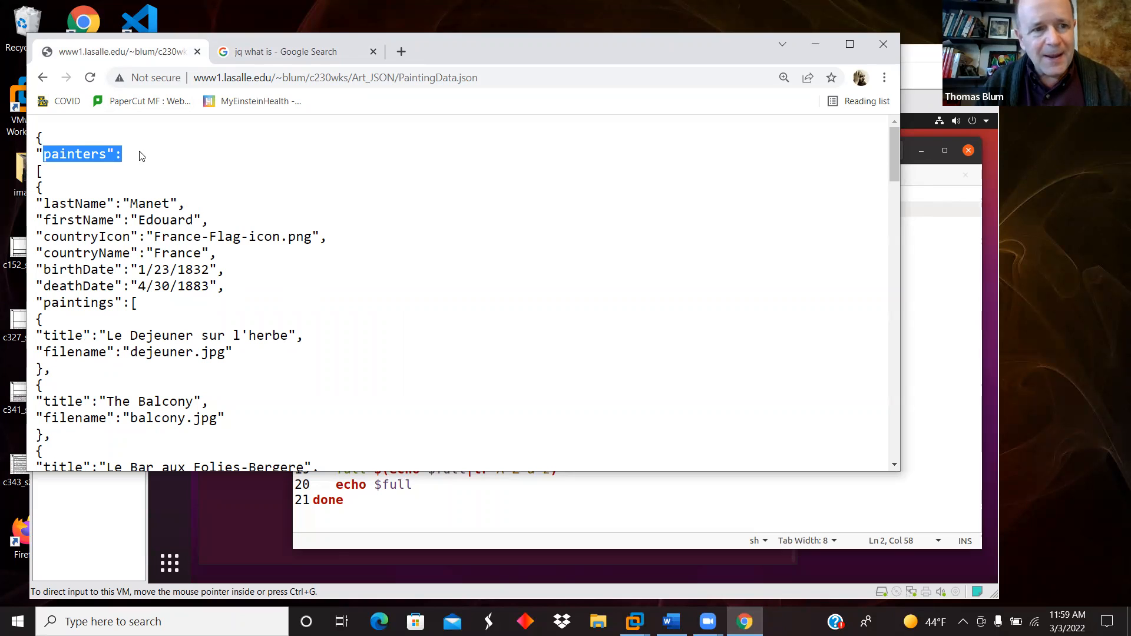
pyautogui.click(39, 170)
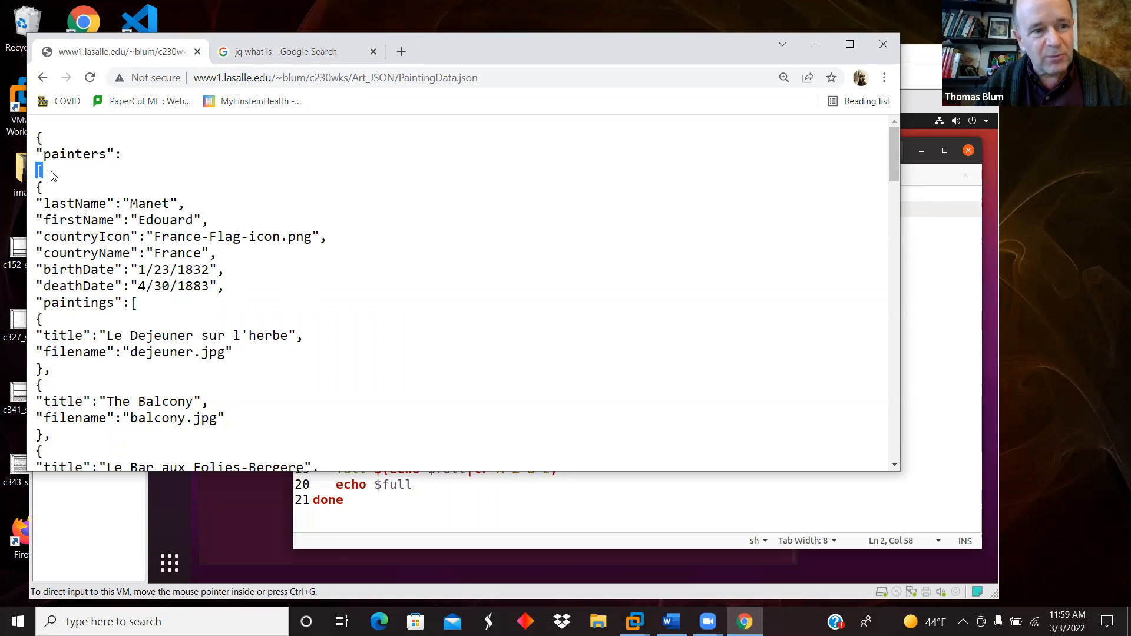
pyautogui.moveTo(39, 170); pyautogui.dragTo(65, 303)
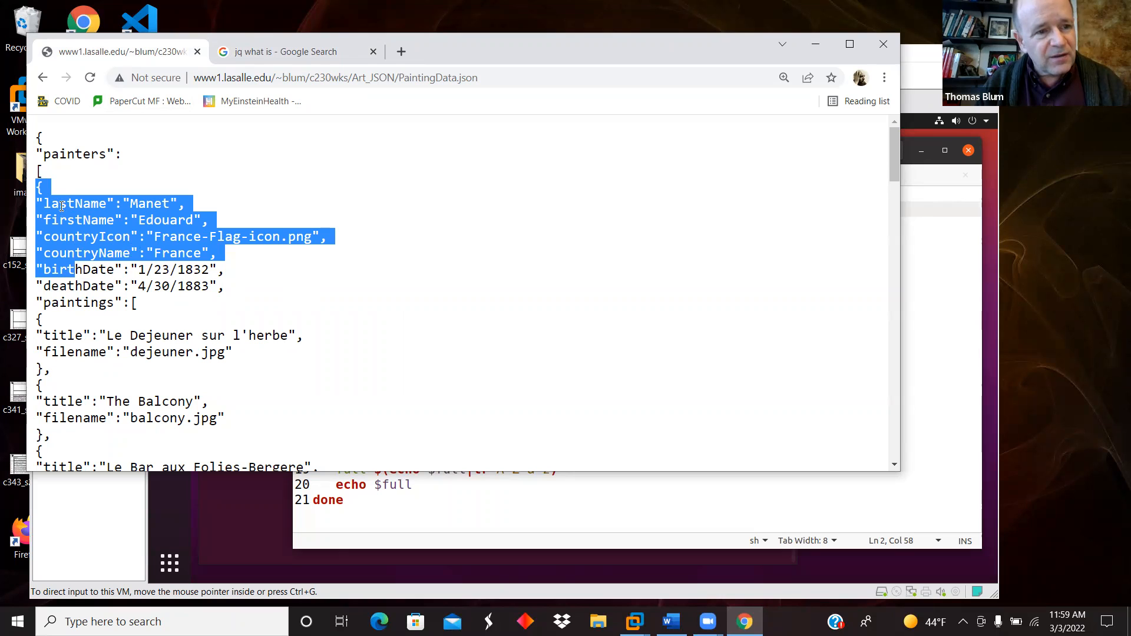
pyautogui.click(94, 204)
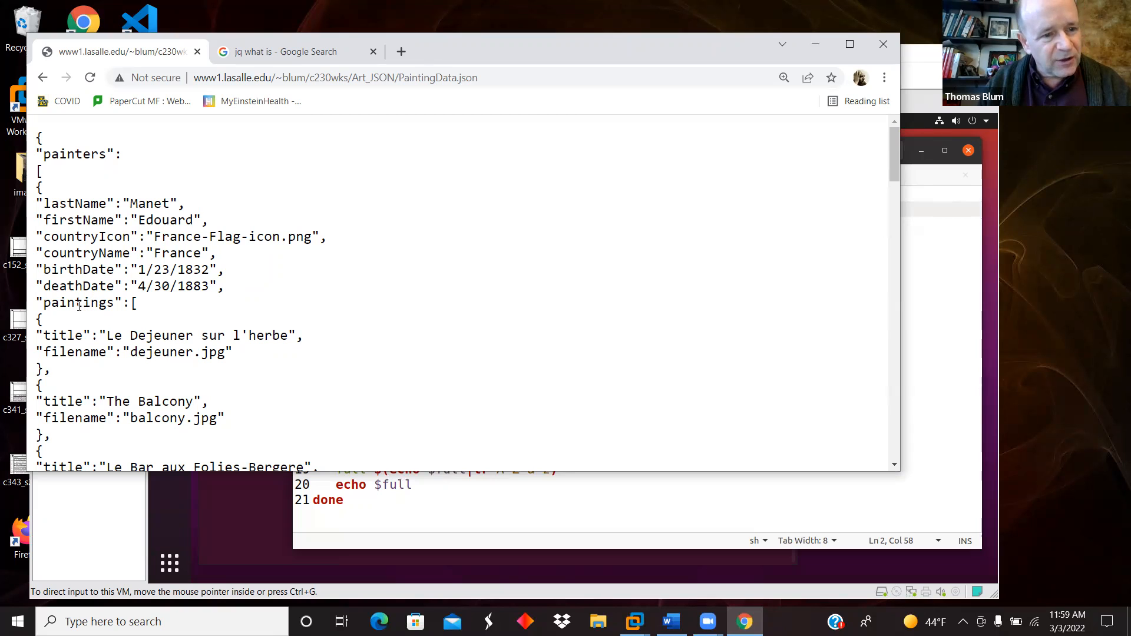
pyautogui.moveTo(69, 315)
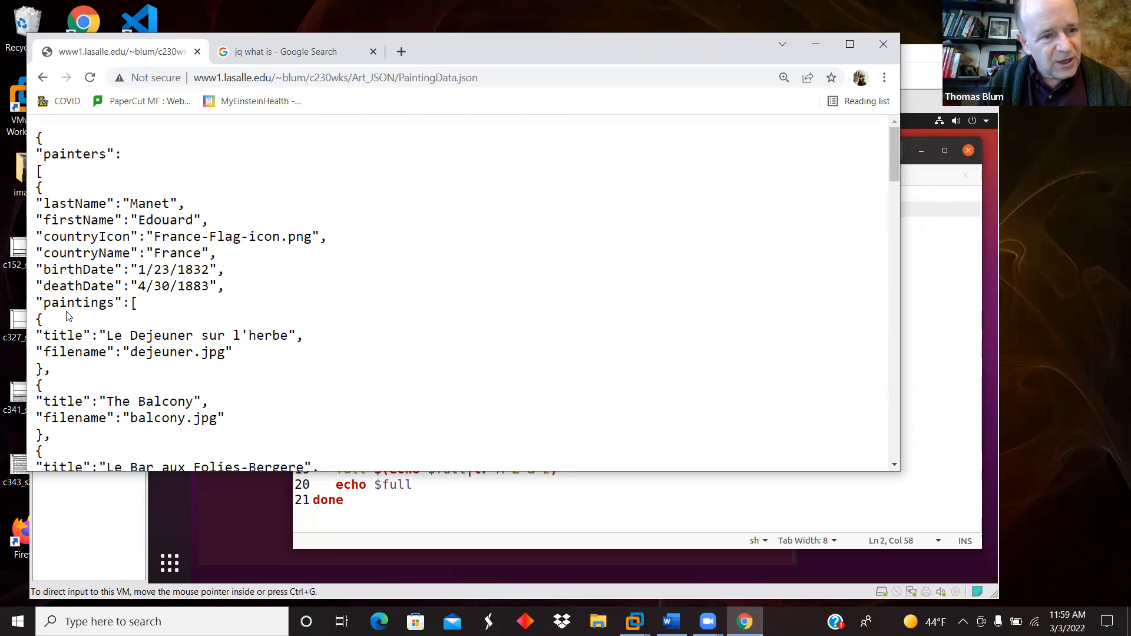
pyautogui.moveTo(141, 316)
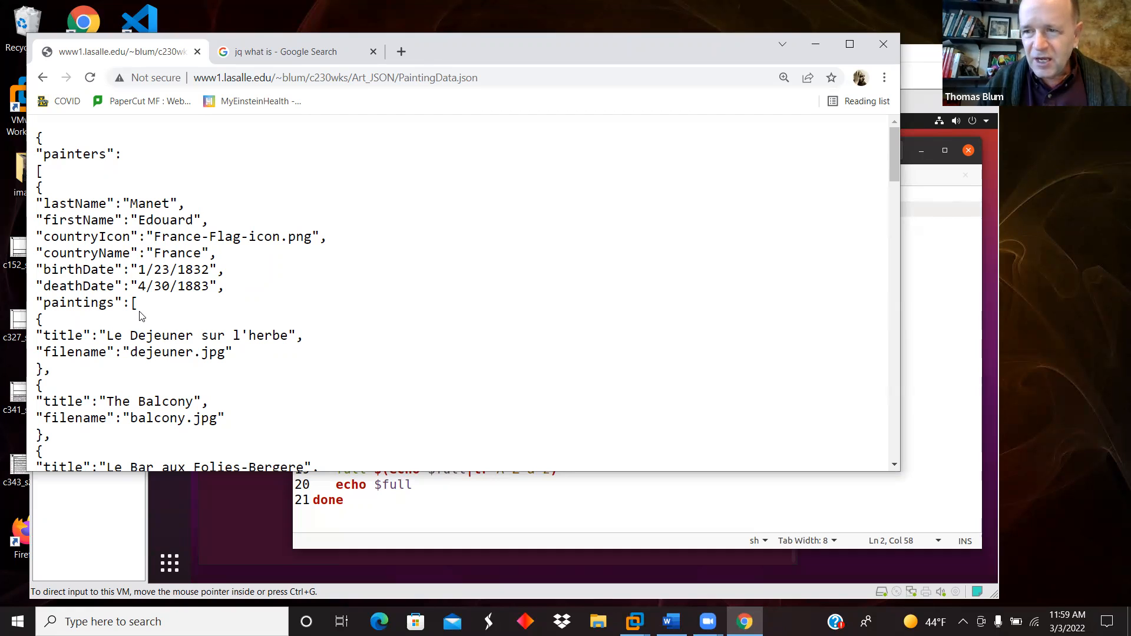
pyautogui.moveTo(296, 351)
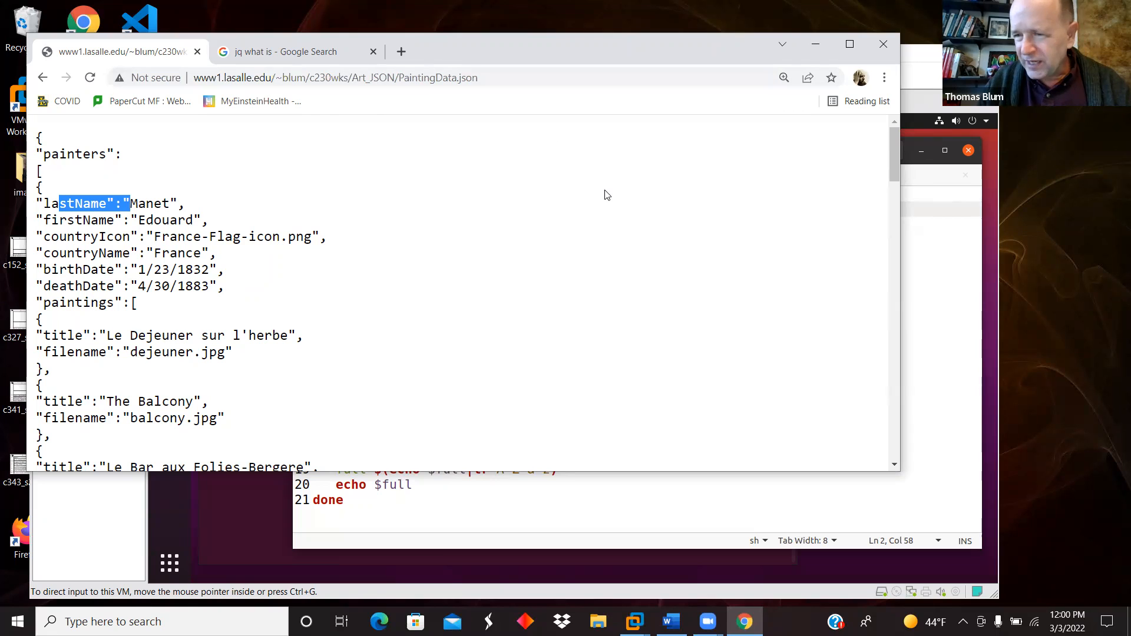
pyautogui.moveTo(631, 432)
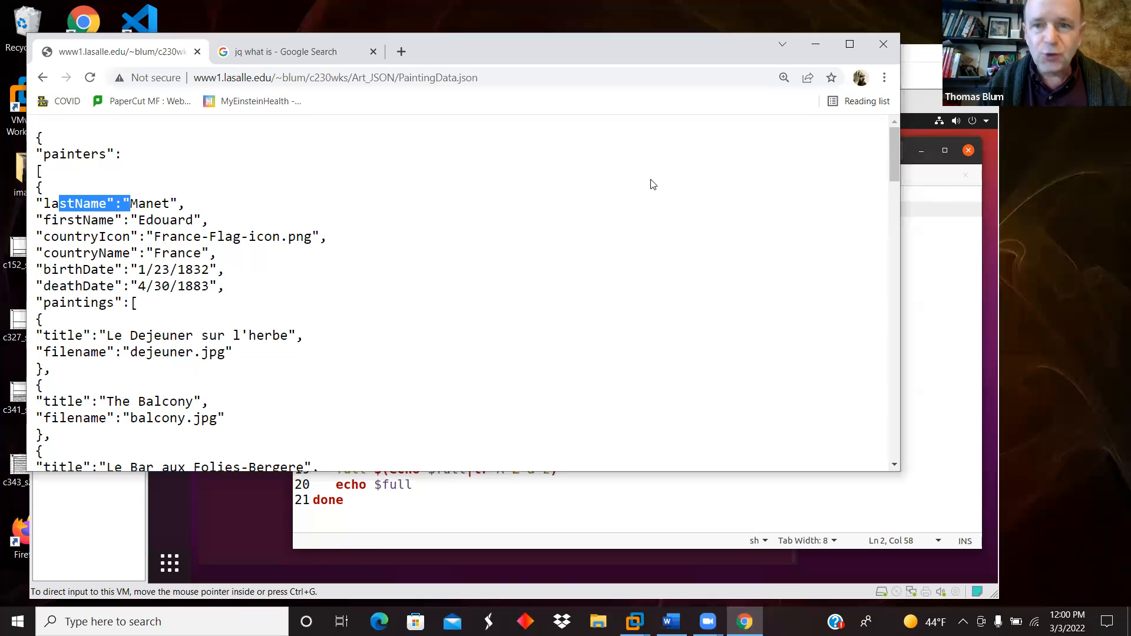
pyautogui.click(633, 621)
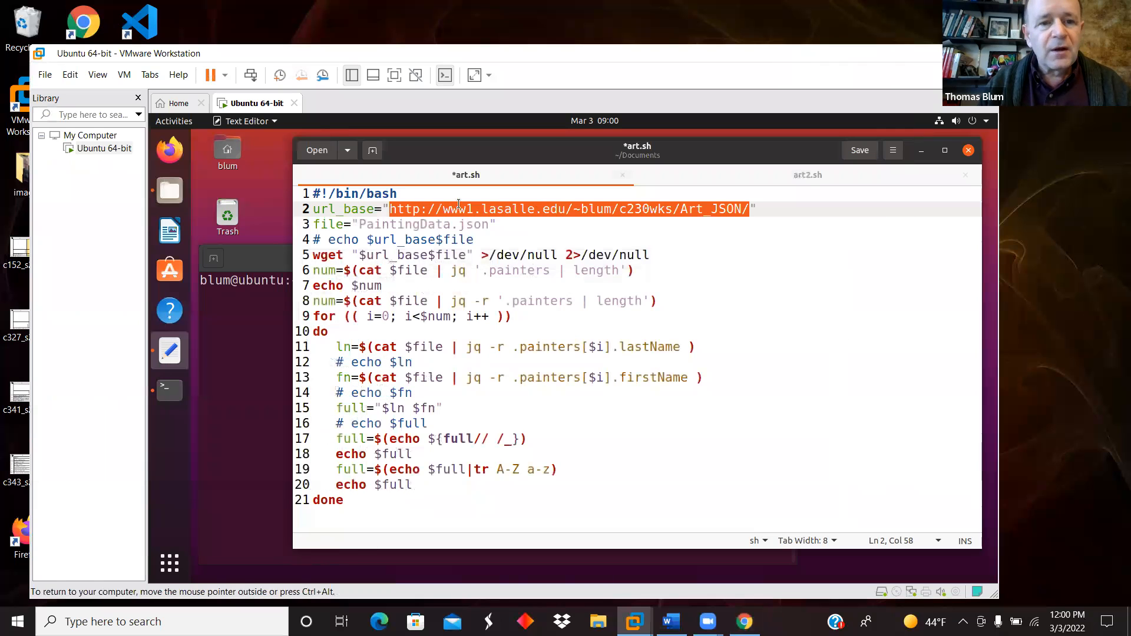
pyautogui.click(365, 193)
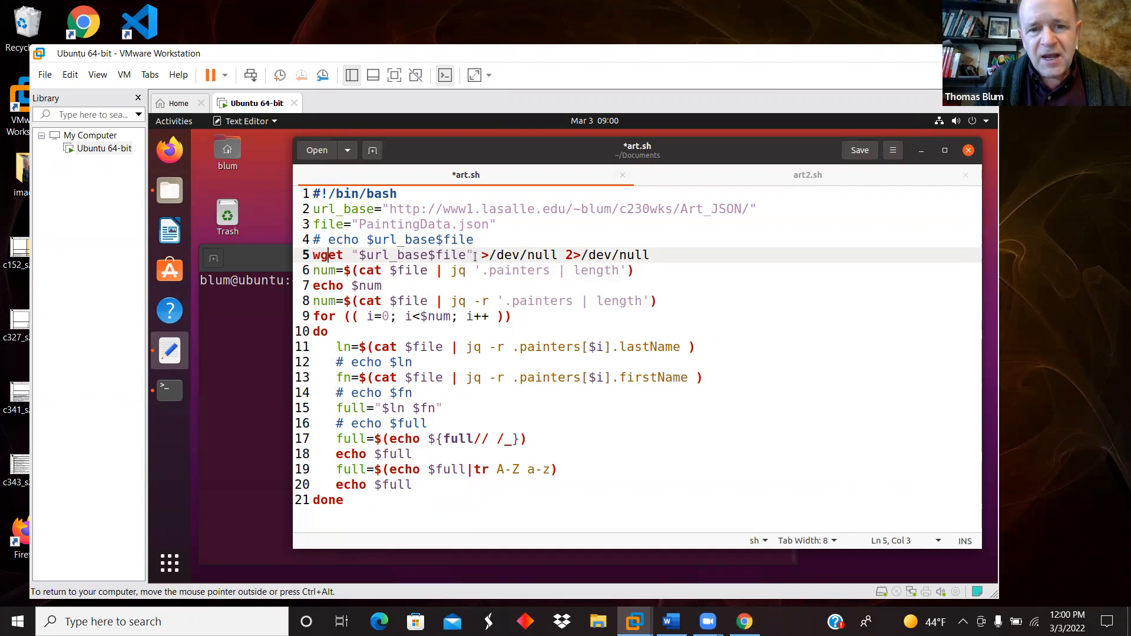
pyautogui.moveTo(477, 254); pyautogui.dragTo(649, 255)
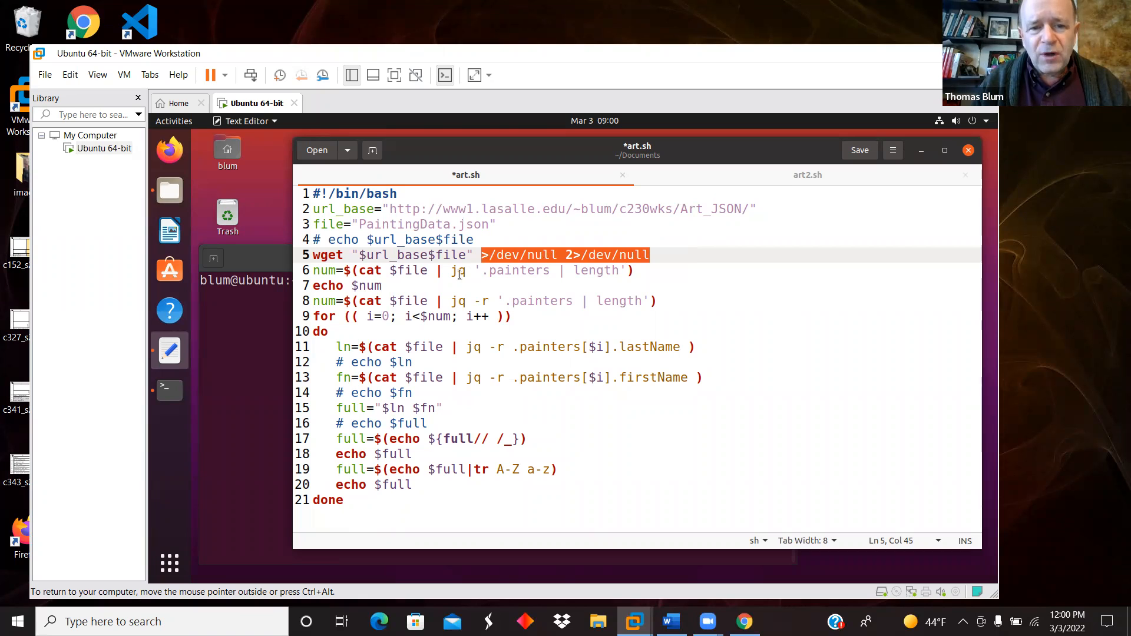
pyautogui.click(394, 270)
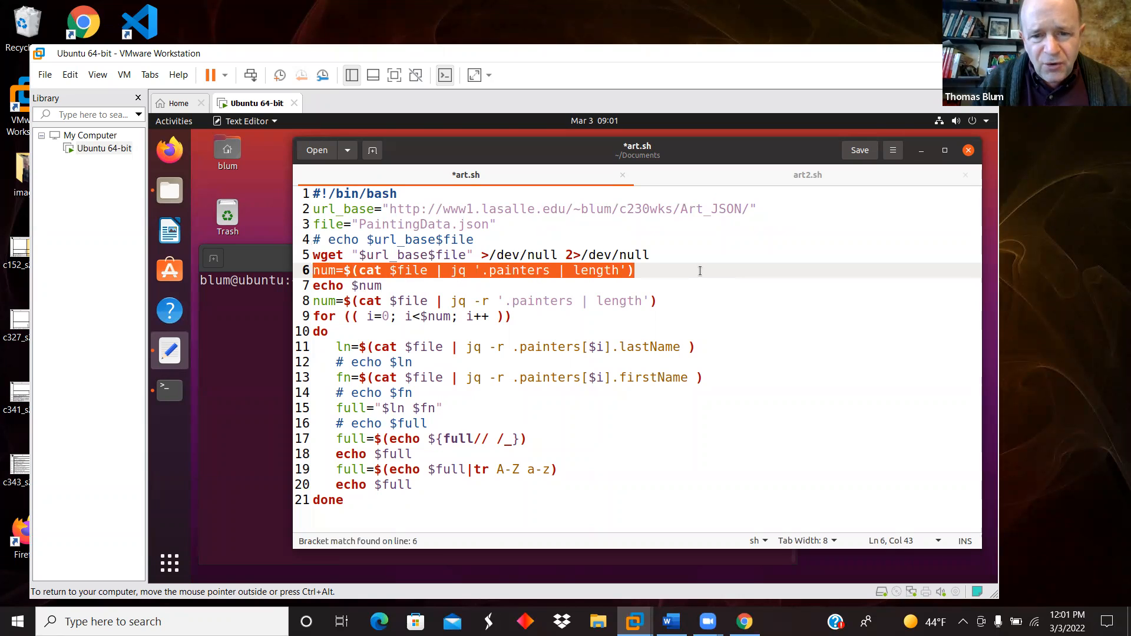
pyautogui.moveTo(527, 270)
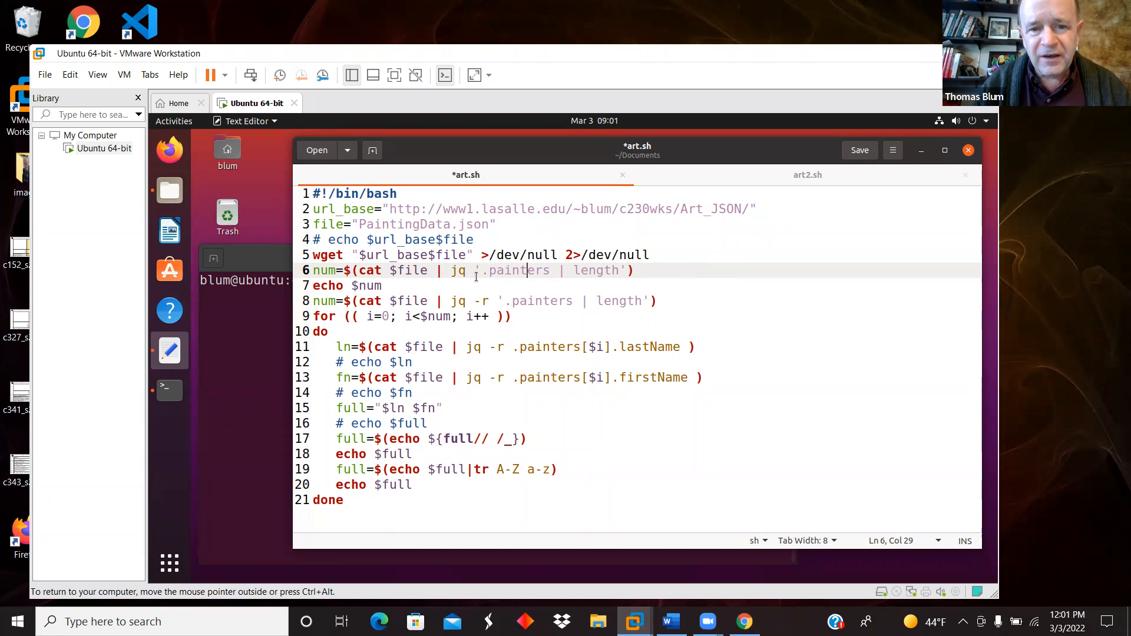
pyautogui.click(566, 269)
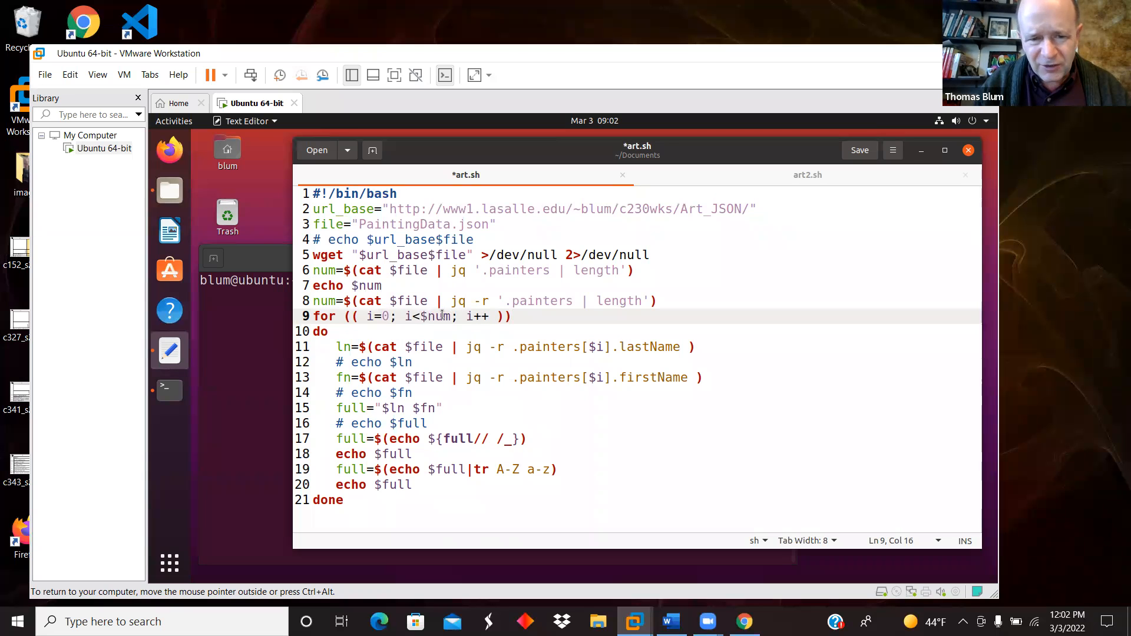
pyautogui.click(479, 315)
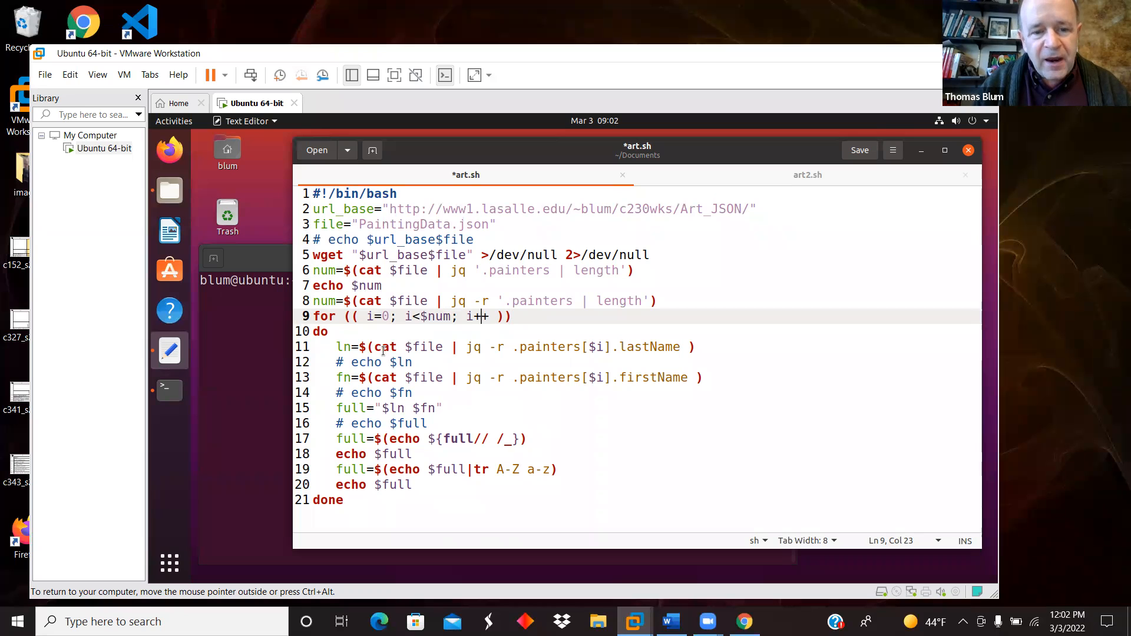
pyautogui.click(425, 347)
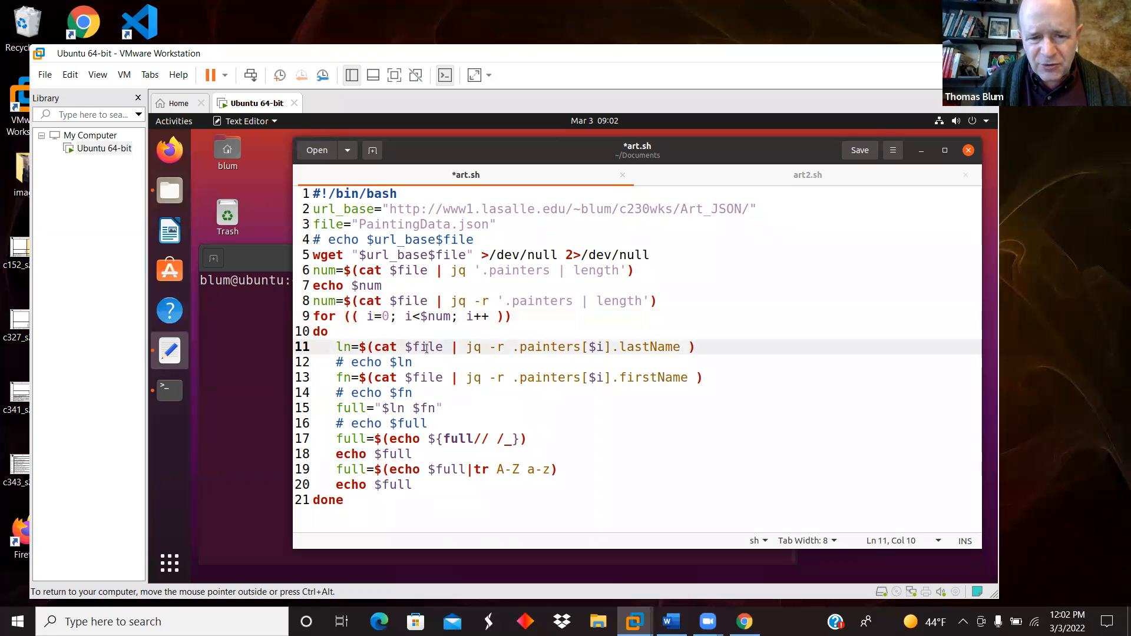
pyautogui.doubleClick(414, 346)
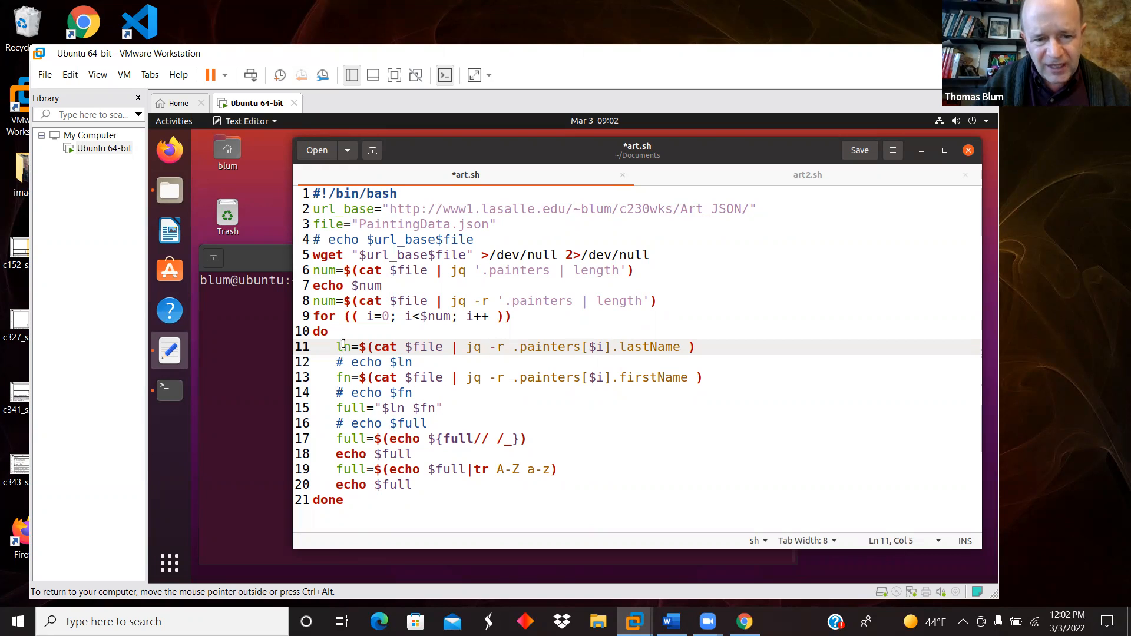
pyautogui.click(333, 377)
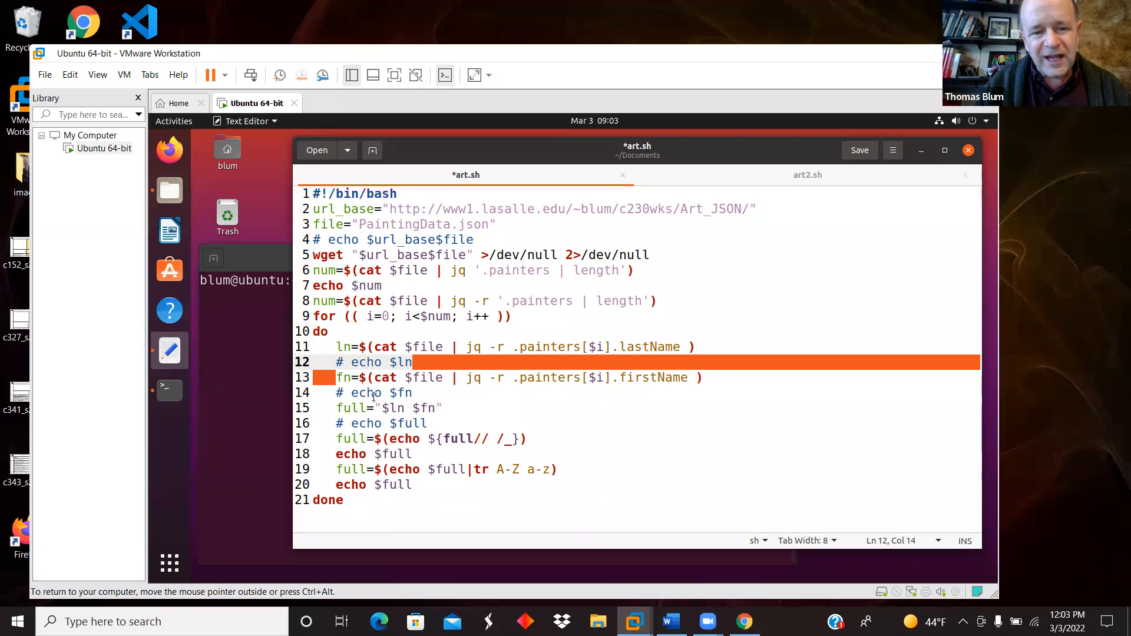
pyautogui.moveTo(397, 417)
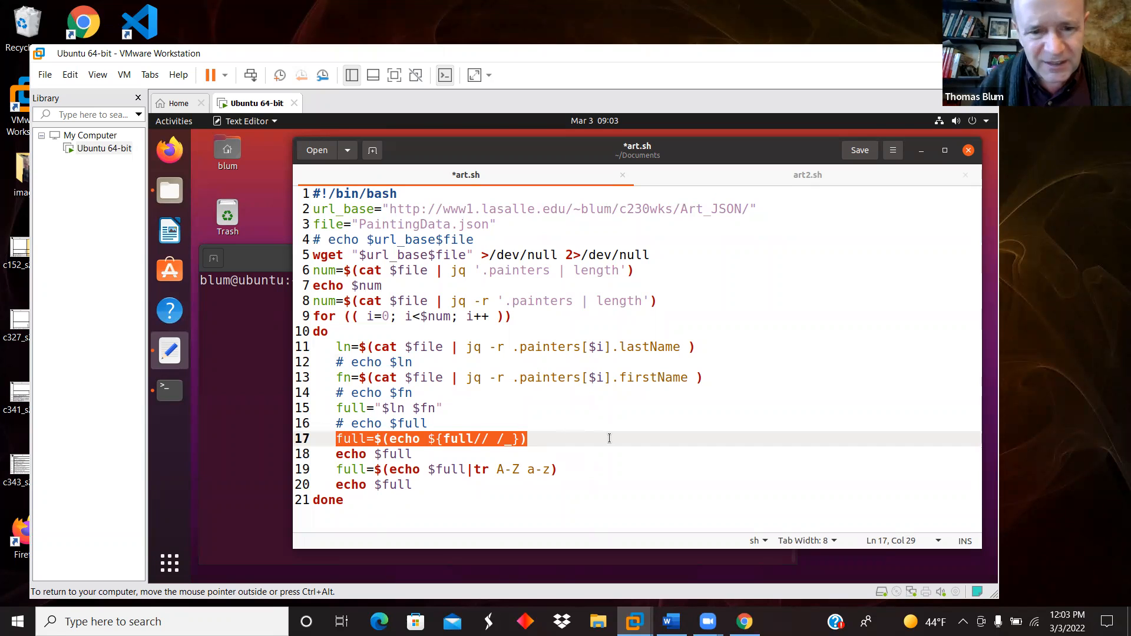
pyautogui.moveTo(672, 436)
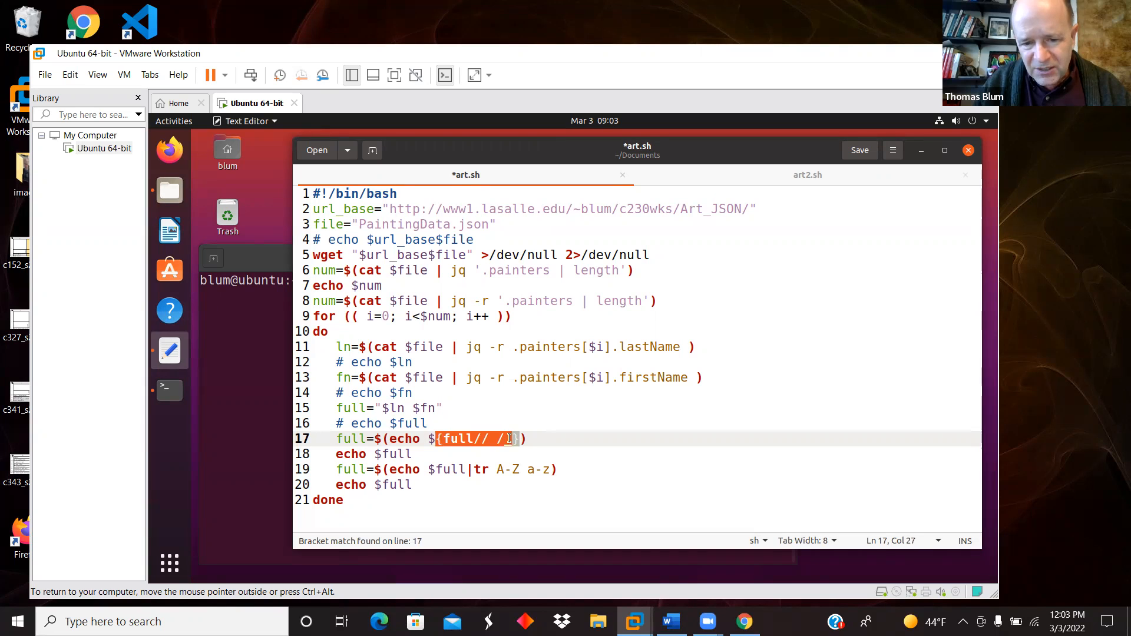
# Step: Cover line 17's ${full// /_} space-to-underscore substitution in art.sh before returning to PaintingData.json
pyautogui.write('_')
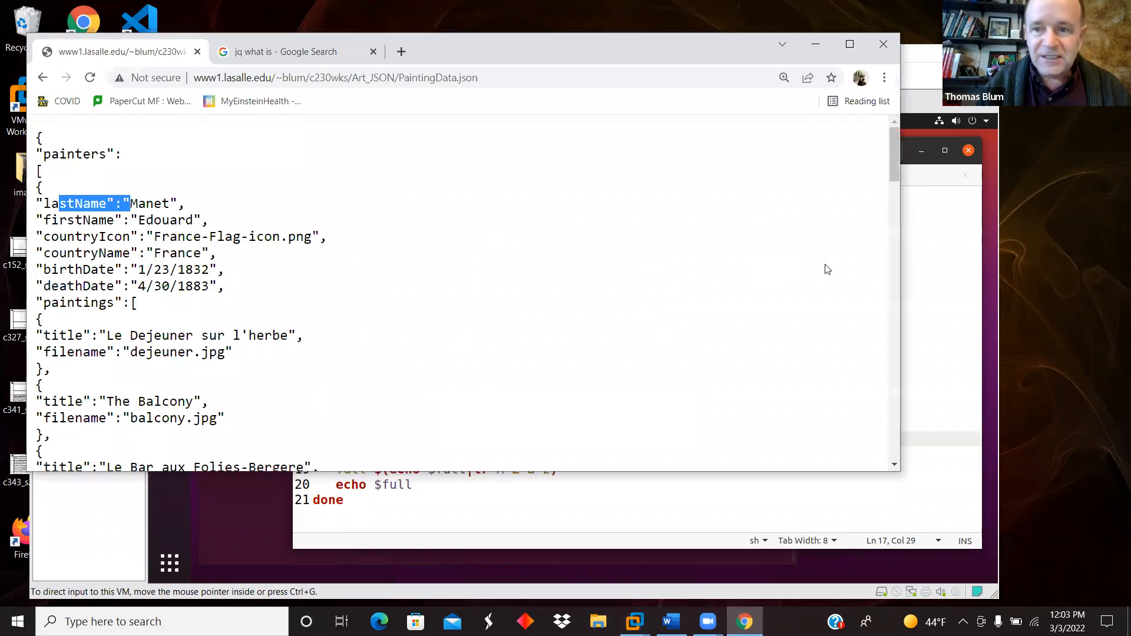
# Step: Scroll PaintingData.json down to Whistler's entry and his paintings list
pyautogui.scroll(-3)
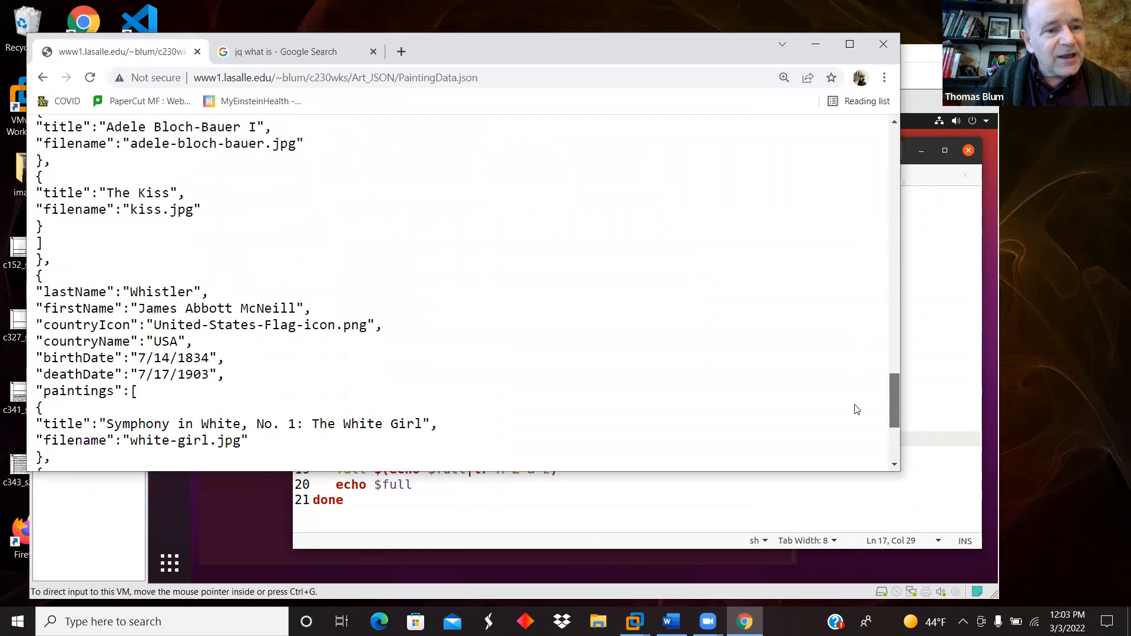
pyautogui.scroll(-3)
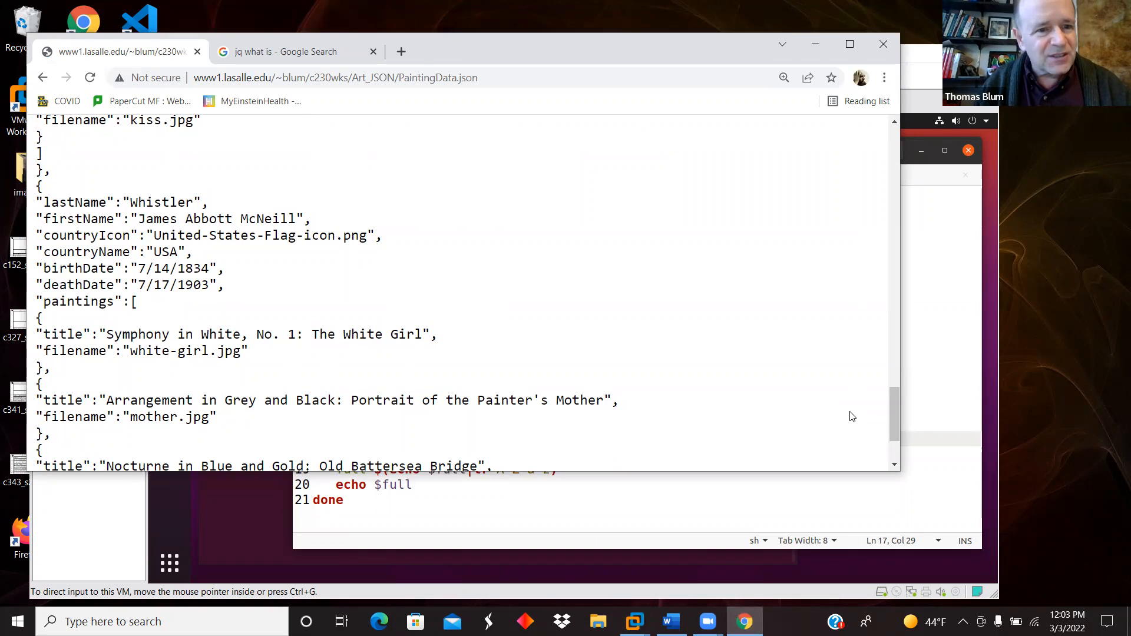
pyautogui.moveTo(205, 251)
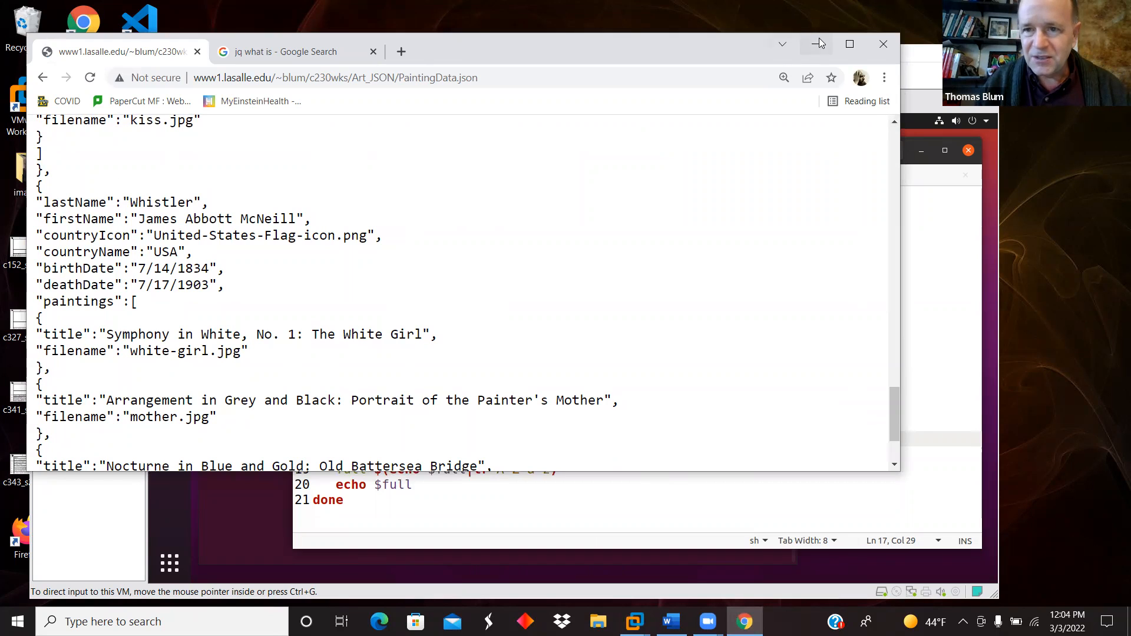
pyautogui.moveTo(817, 44)
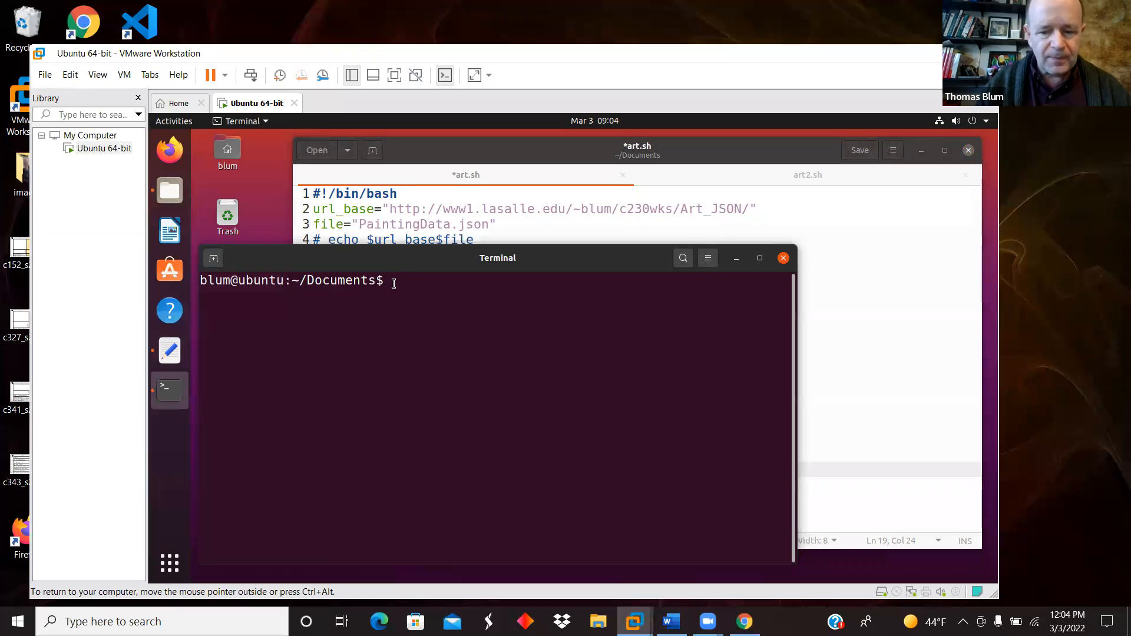
# Step: Remove the Pain* files and run bash art.sh, printing 5 and the underscored names
pyautogui.write('rm Pain*')
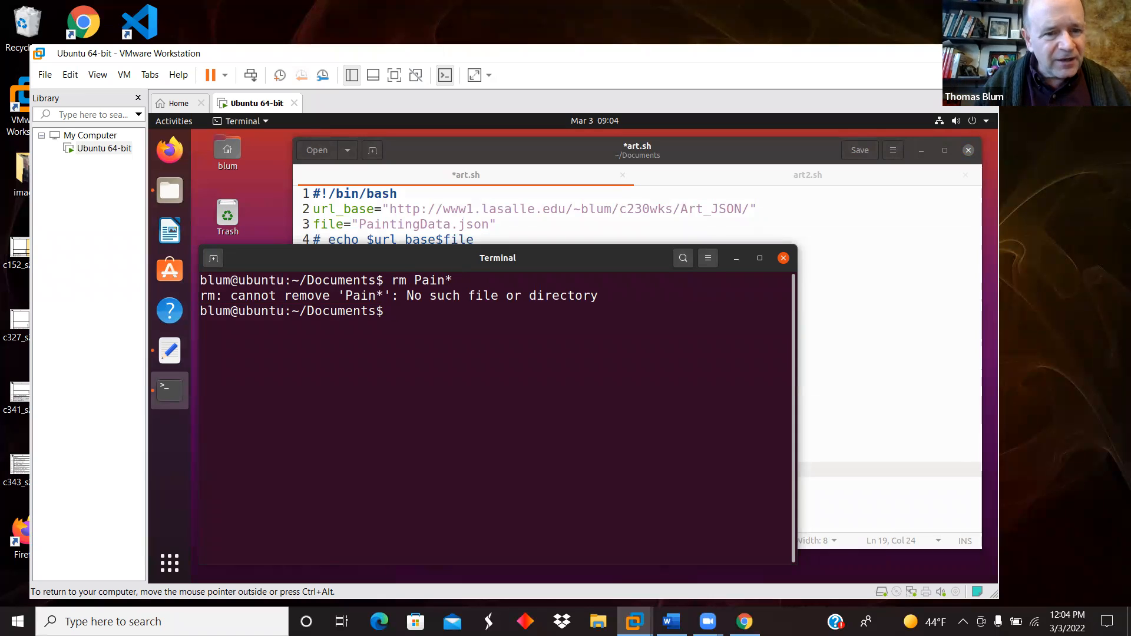
pyautogui.write('rm Pain*')
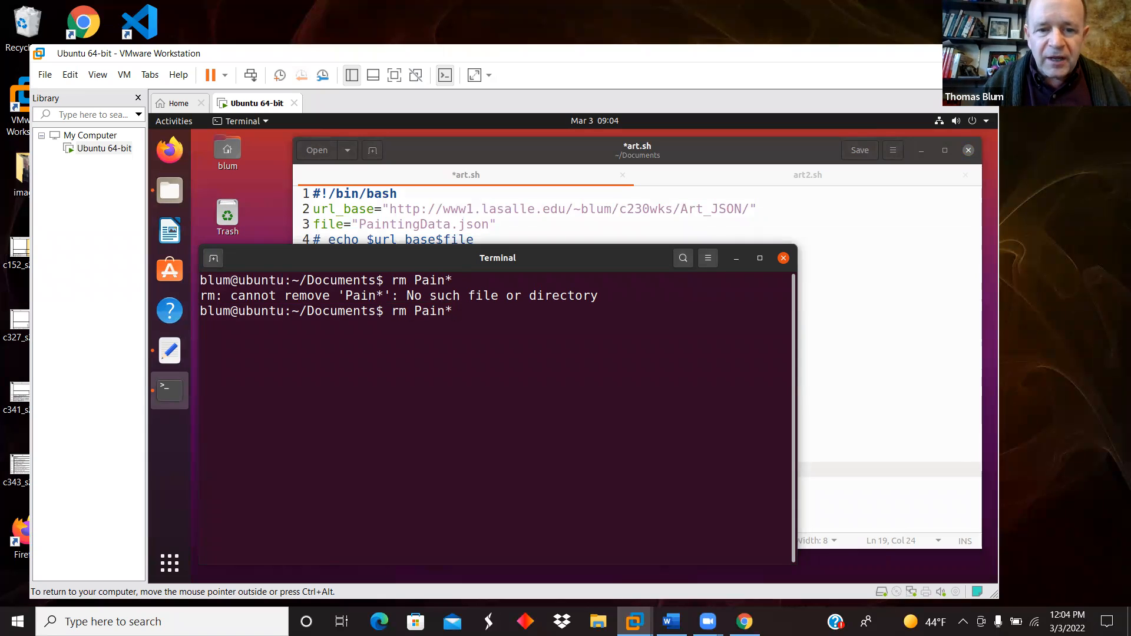
pyautogui.write('bash art.sh')
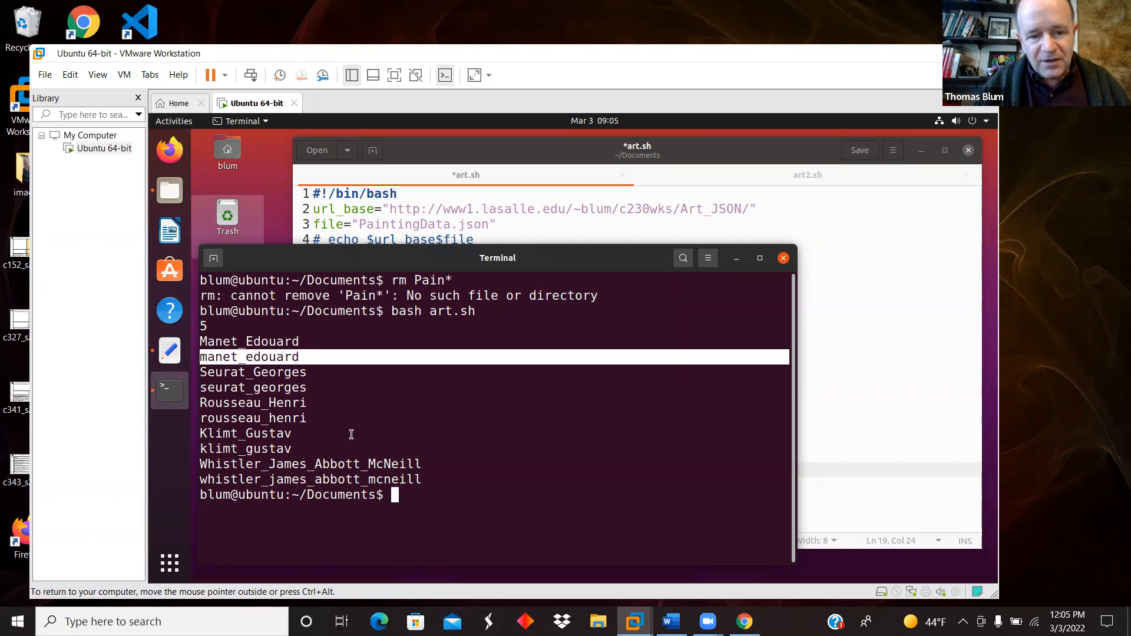
pyautogui.moveTo(218, 341)
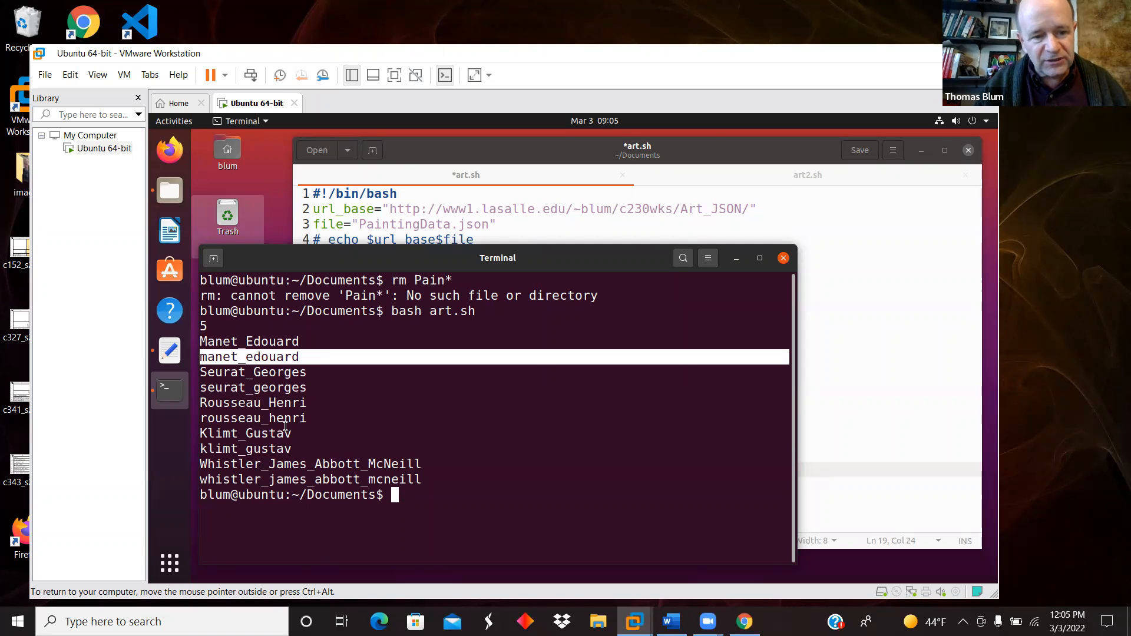
pyautogui.moveTo(370, 477)
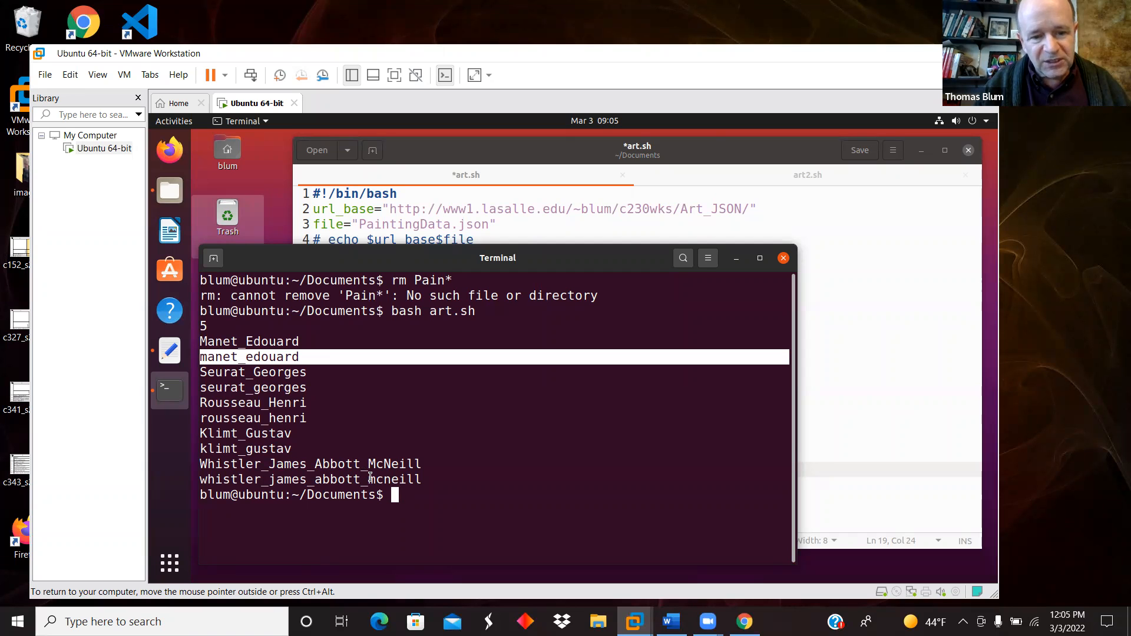
pyautogui.moveTo(813, 382)
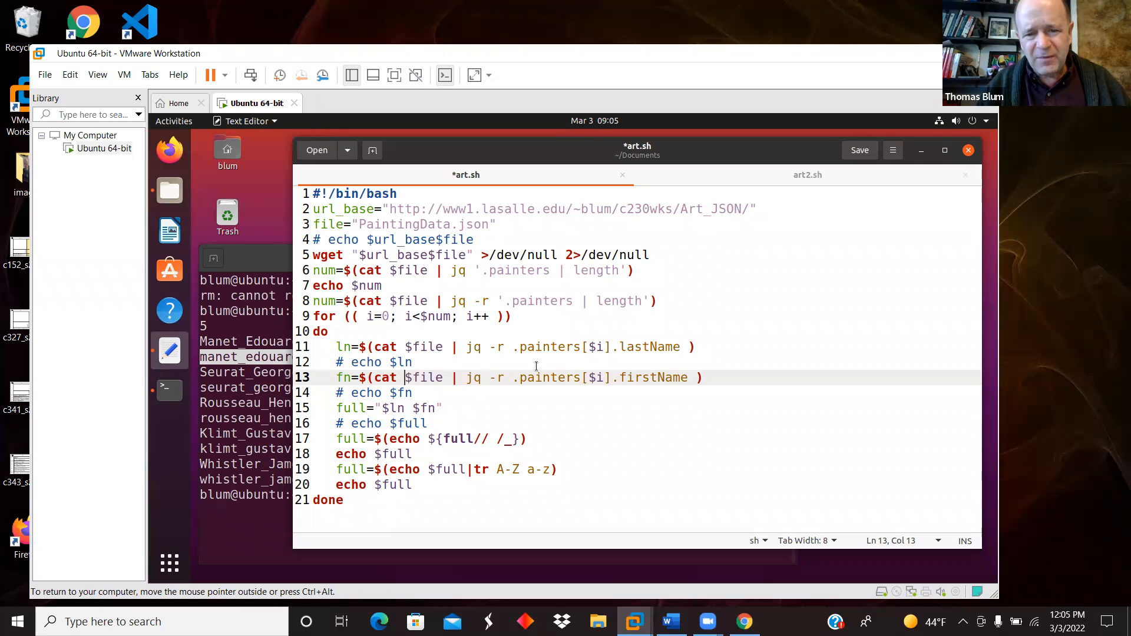
pyautogui.moveTo(455, 420)
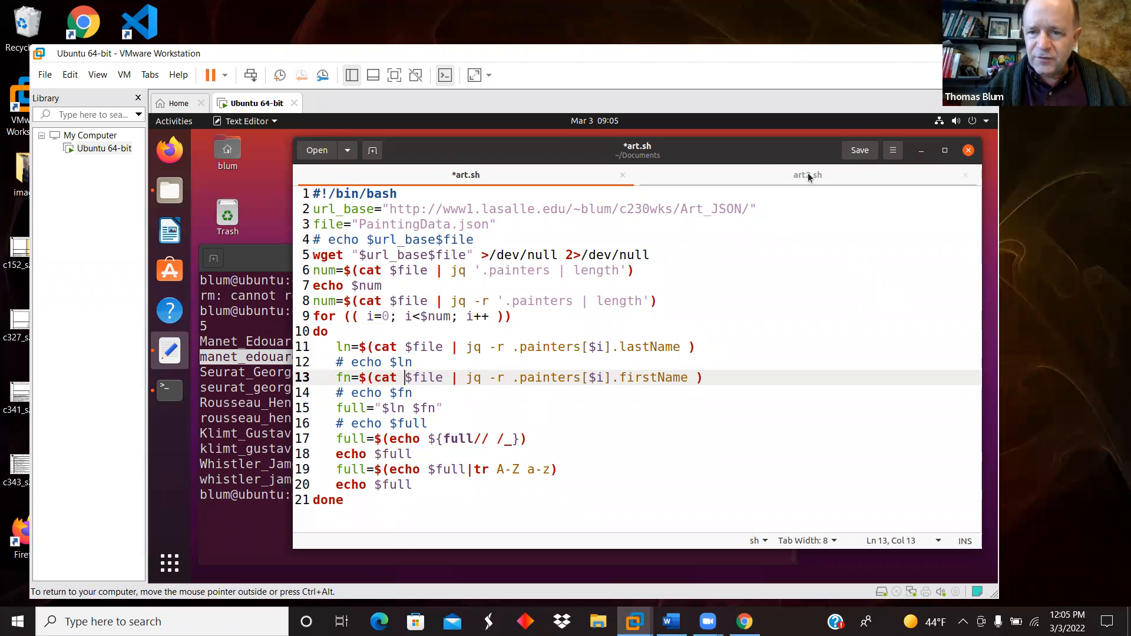
# Step: Walk through art2.sh's wget download, the jq call reading both names, and the final echo
pyautogui.click(807, 174)
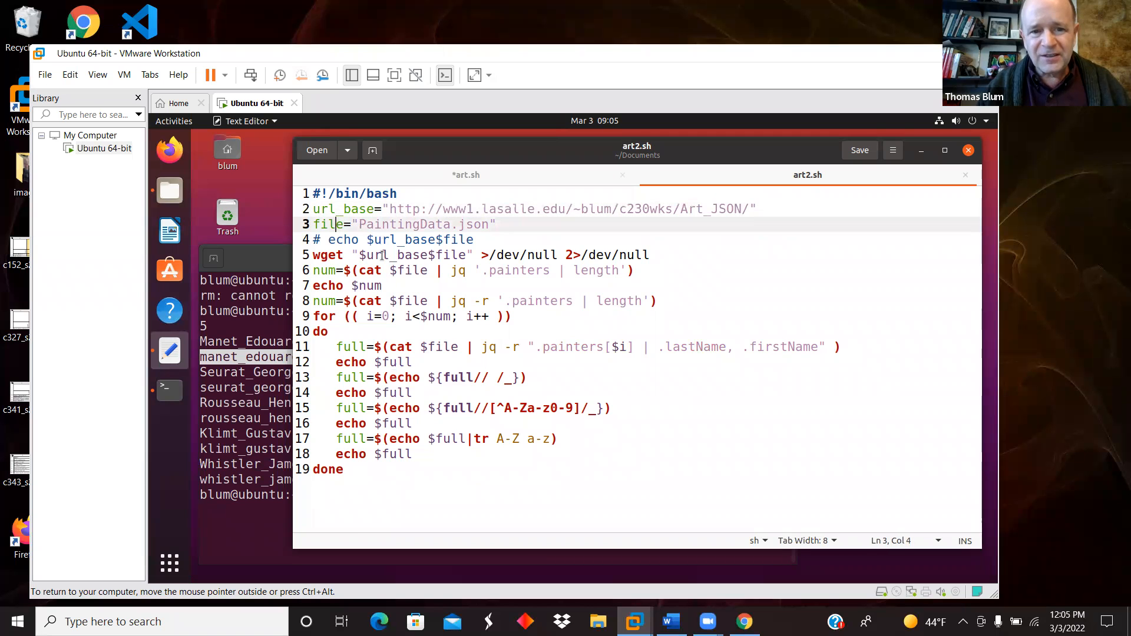
pyautogui.click(598, 255)
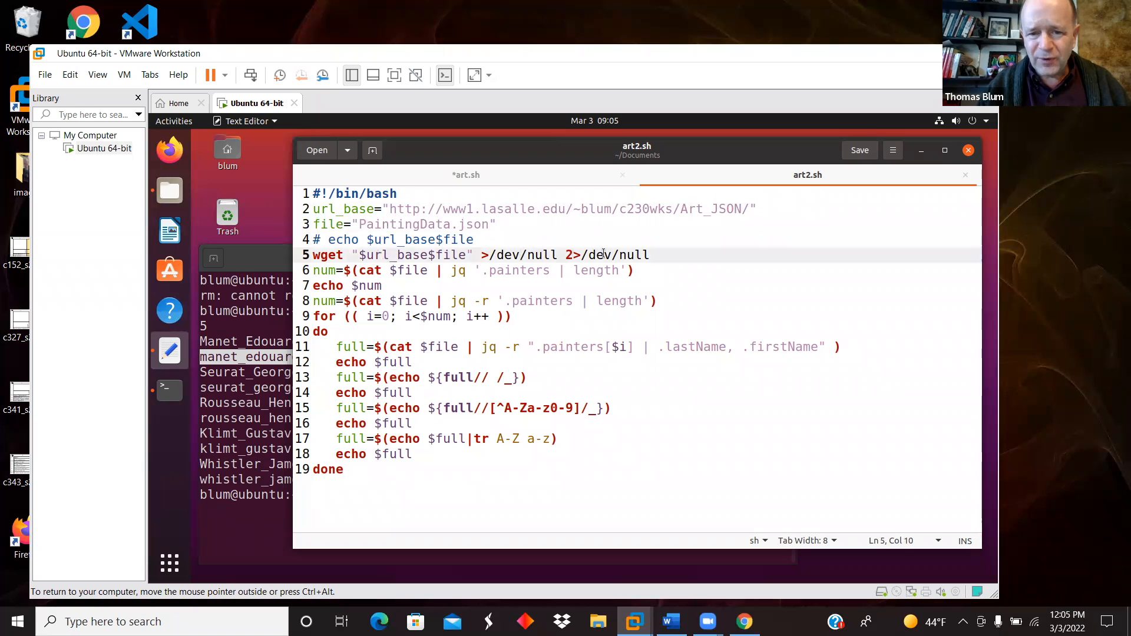
pyautogui.click(328, 270)
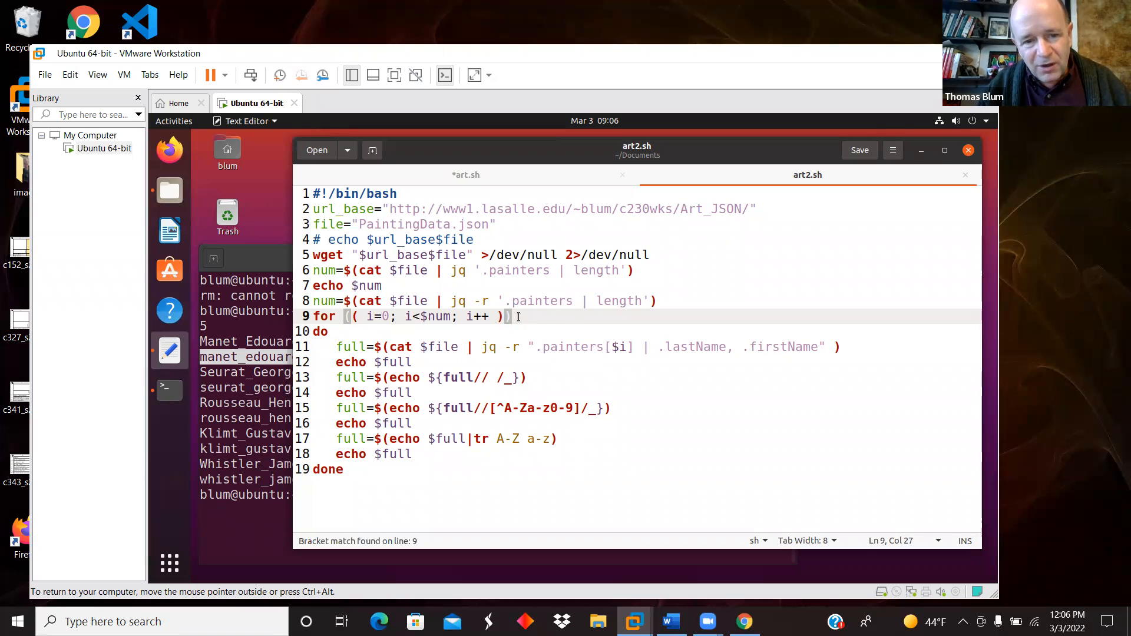
pyautogui.click(353, 316)
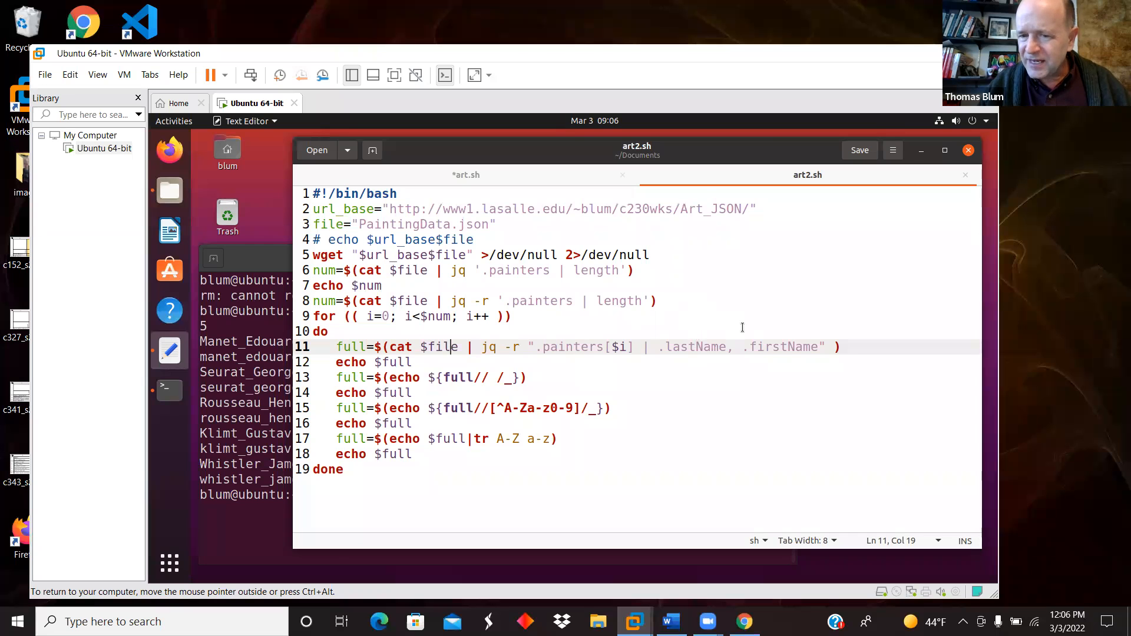
pyautogui.moveTo(834, 332)
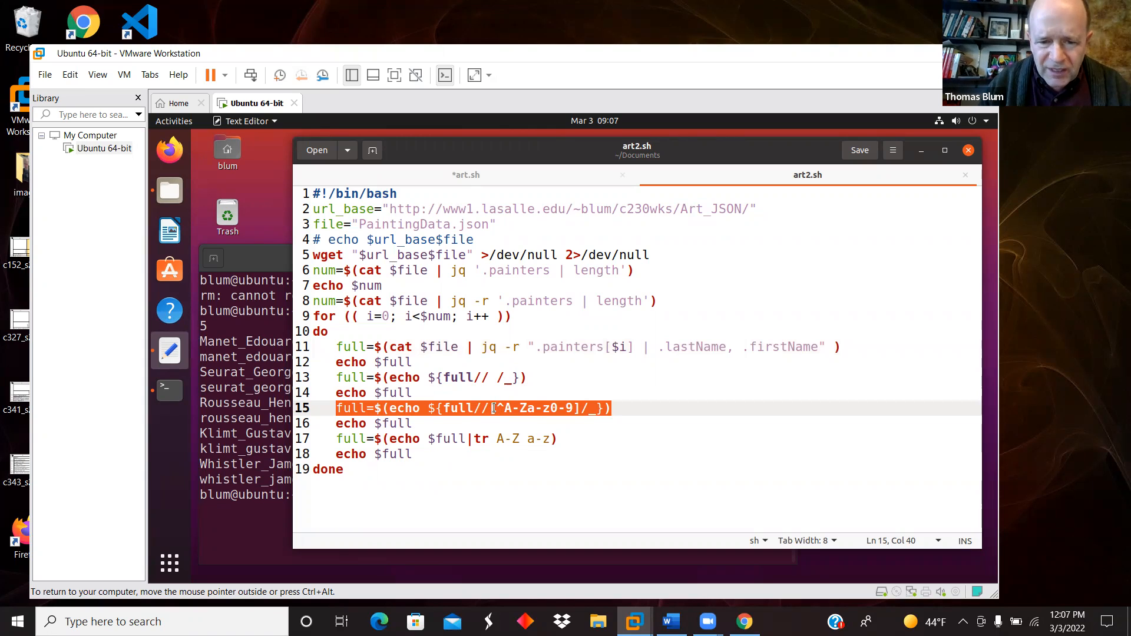
pyautogui.click(570, 408)
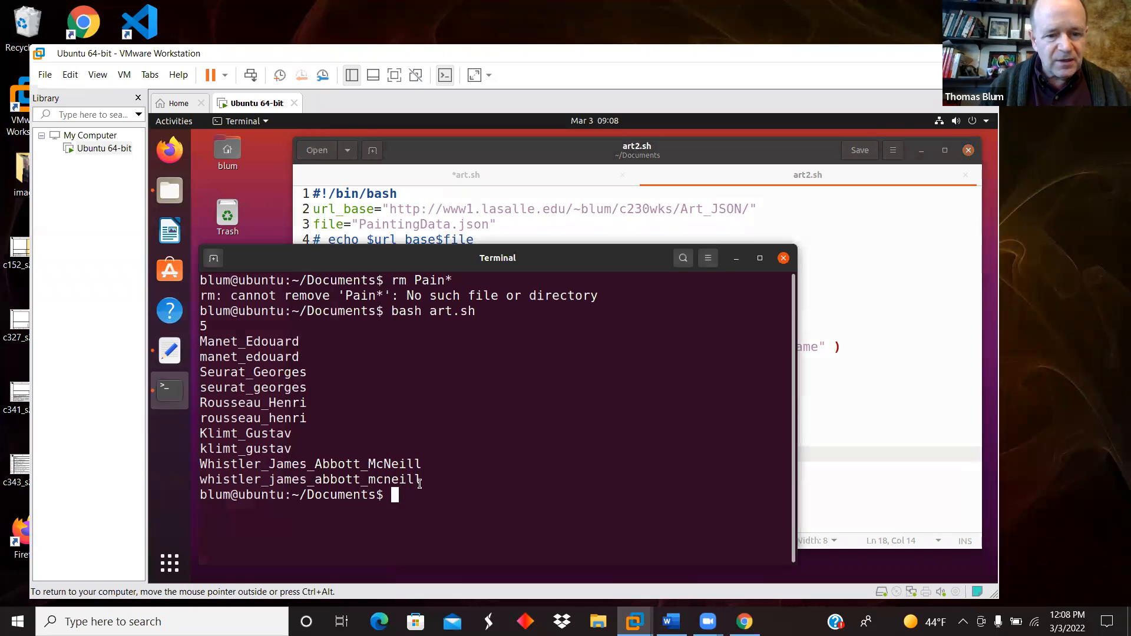
# Step: Remove the Pain* files and run the art2.sh script
pyautogui.write('rm Pain*')
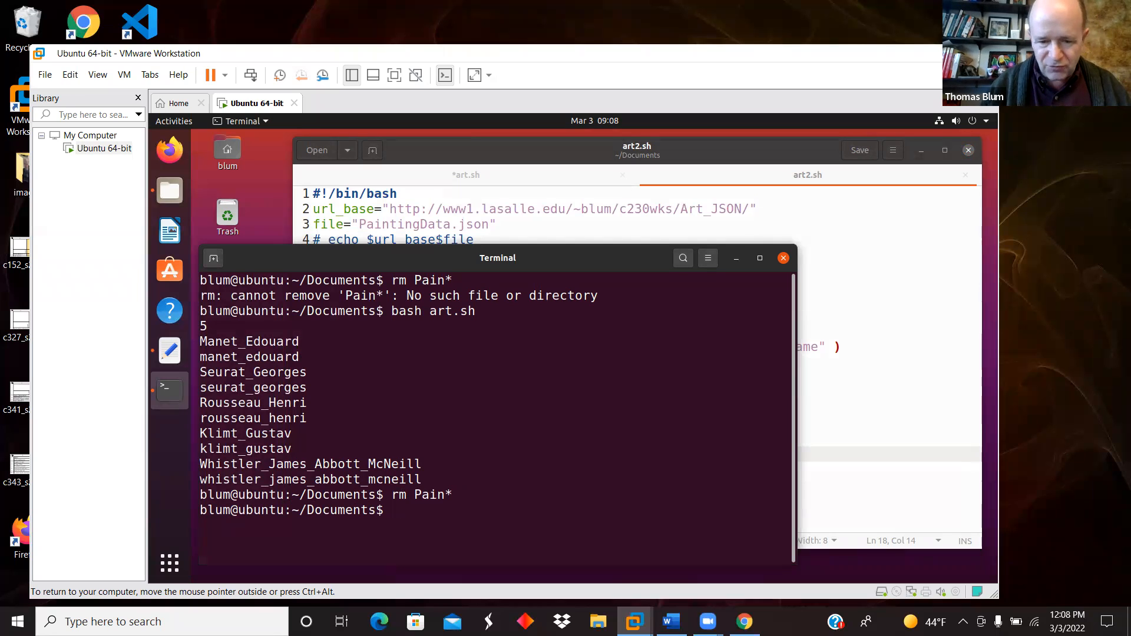
pyautogui.write('bash art.sh')
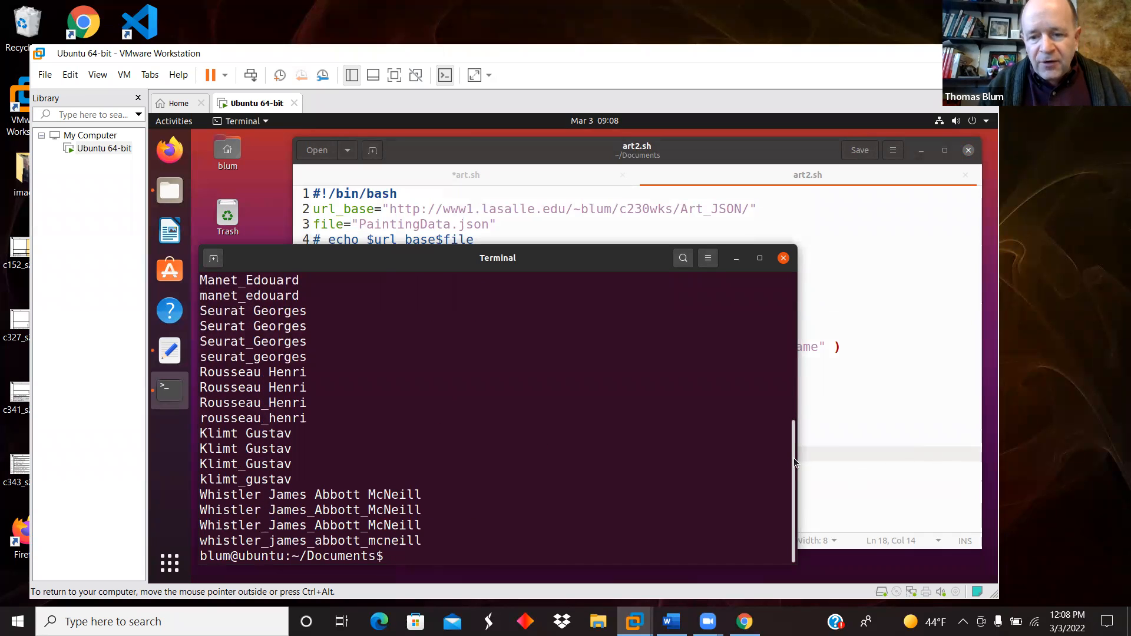
pyautogui.press('Return')
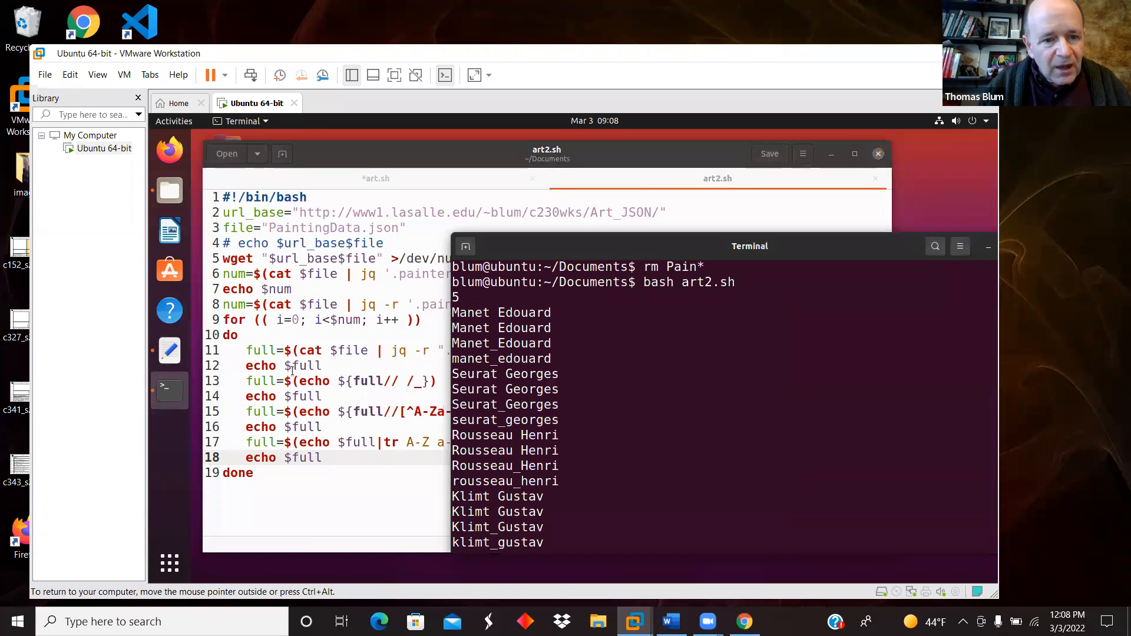
# Step: Move the terminal beside the script and highlight the space-to-underscore line
pyautogui.moveTo(749, 245); pyautogui.dragTo(837, 263)
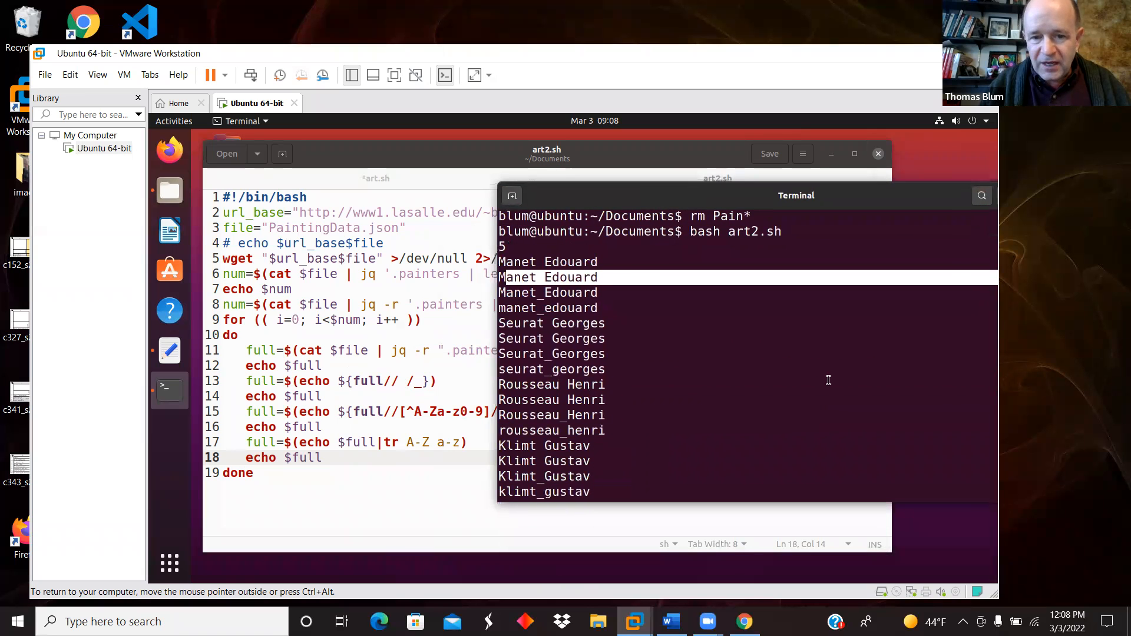
pyautogui.moveTo(795, 195); pyautogui.dragTo(669, 198)
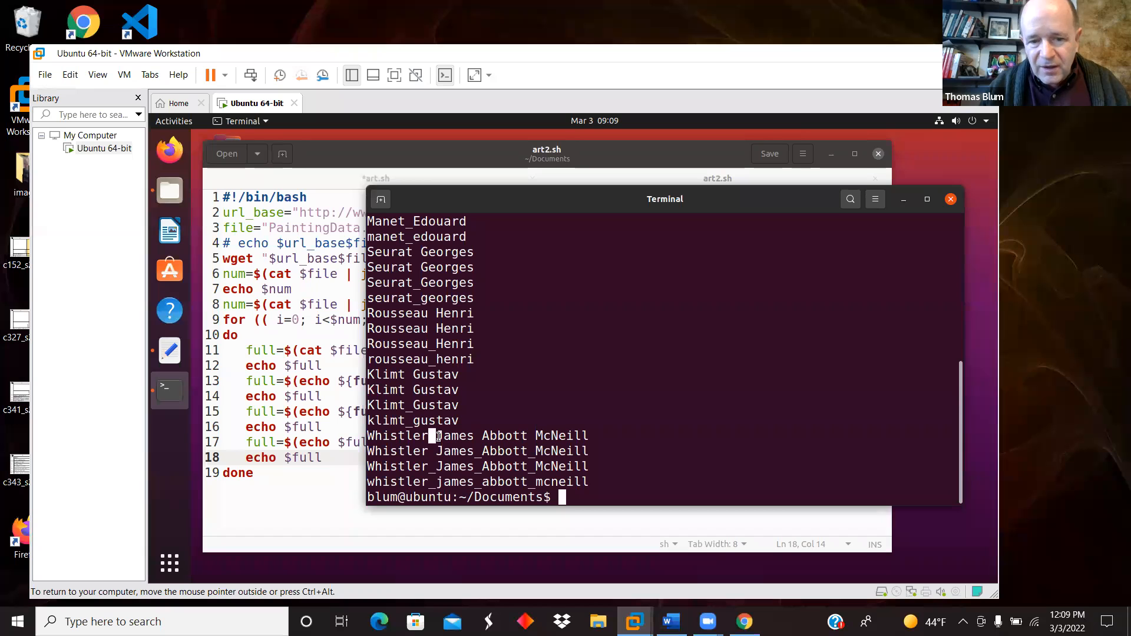
pyautogui.moveTo(412, 267); pyautogui.dragTo(447, 436)
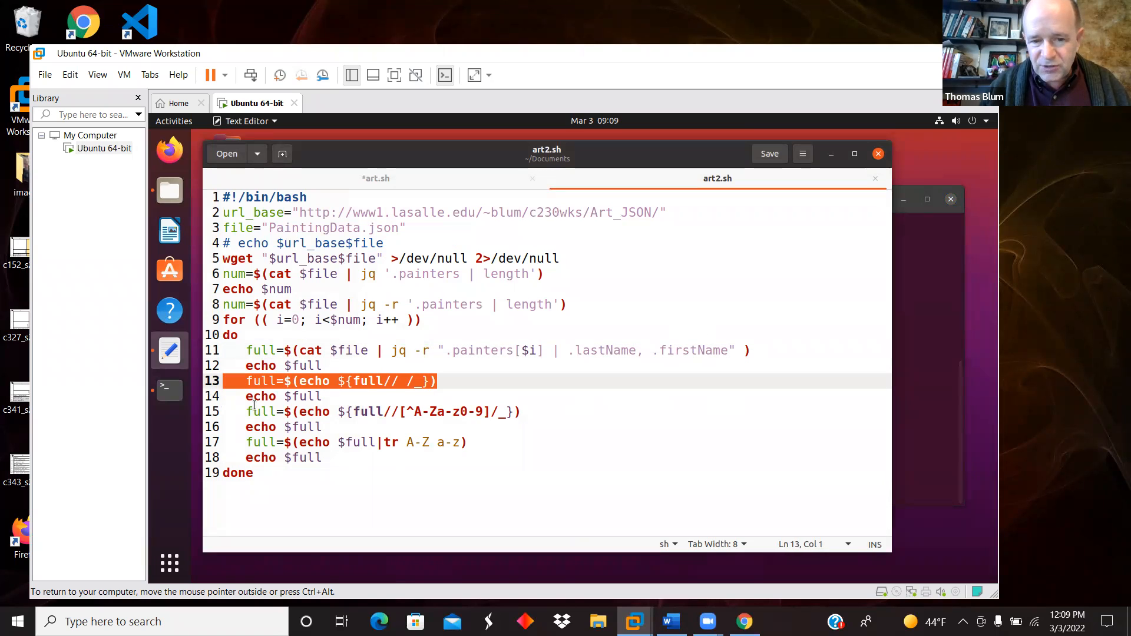
# Step: Highlight line 15 of art2.sh, which replaces non-alphanumeric characters with underscores
pyautogui.click(364, 411)
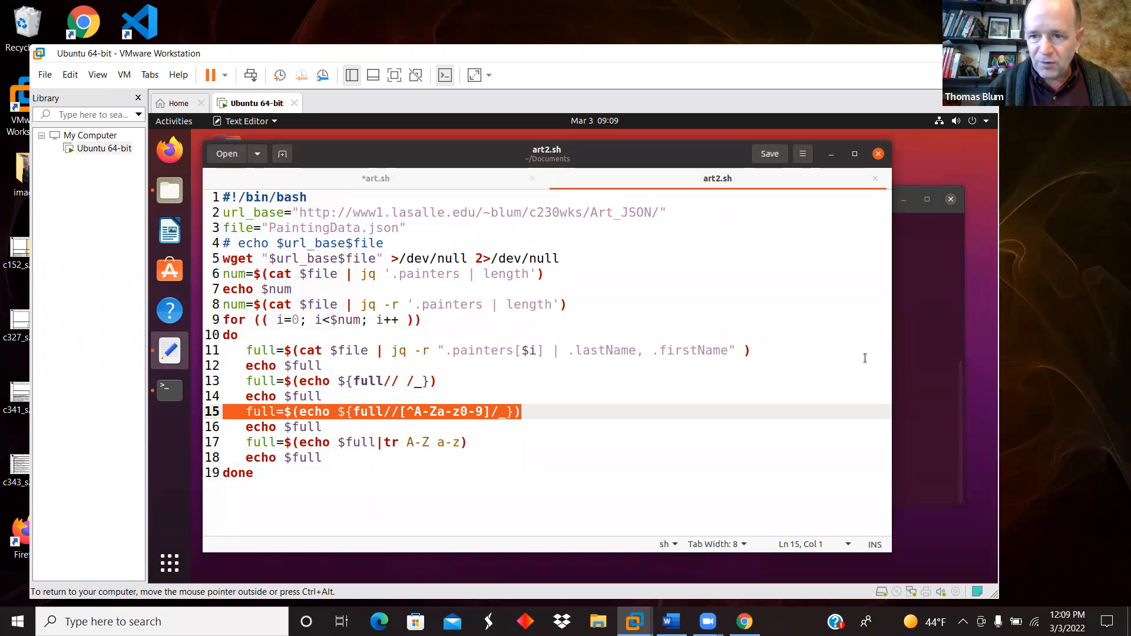
pyautogui.moveTo(257, 385)
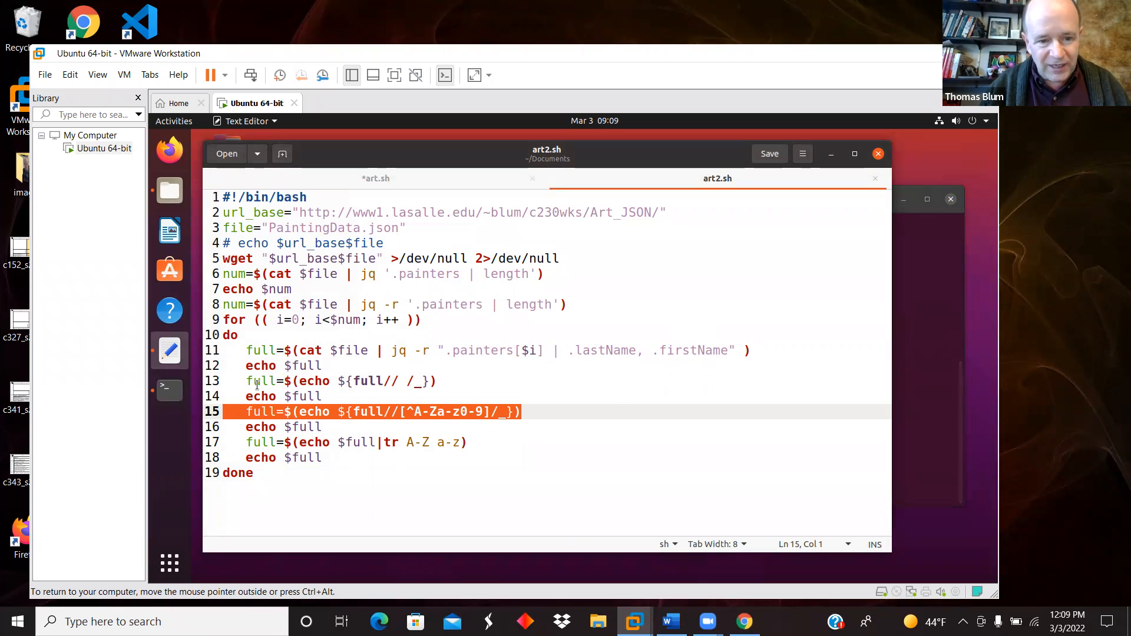